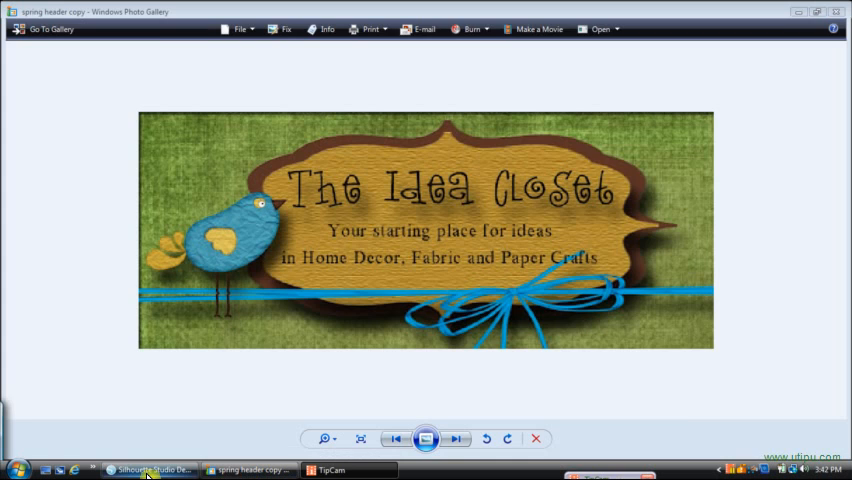
Step: Switch from Windows Photo Gallery to the blank Silhouette Studio document
{"action": "left_click", "coordinate": [145, 470]}
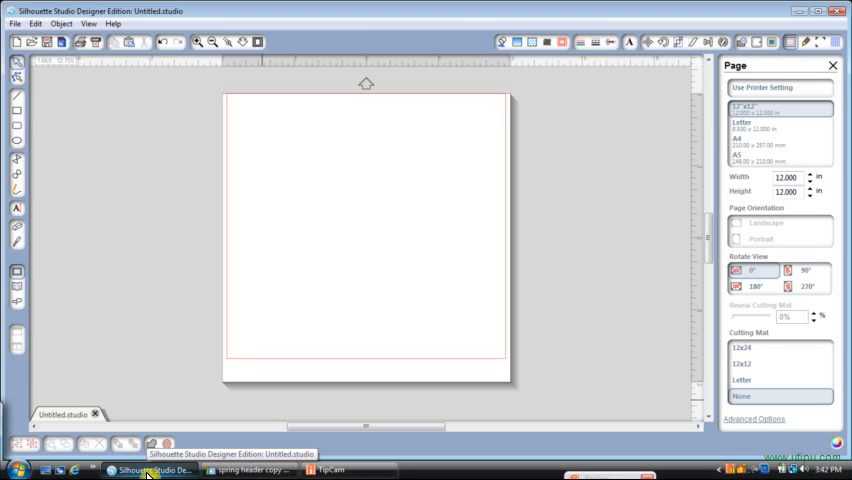
{"action": "mouse_move", "coordinate": [17, 127]}
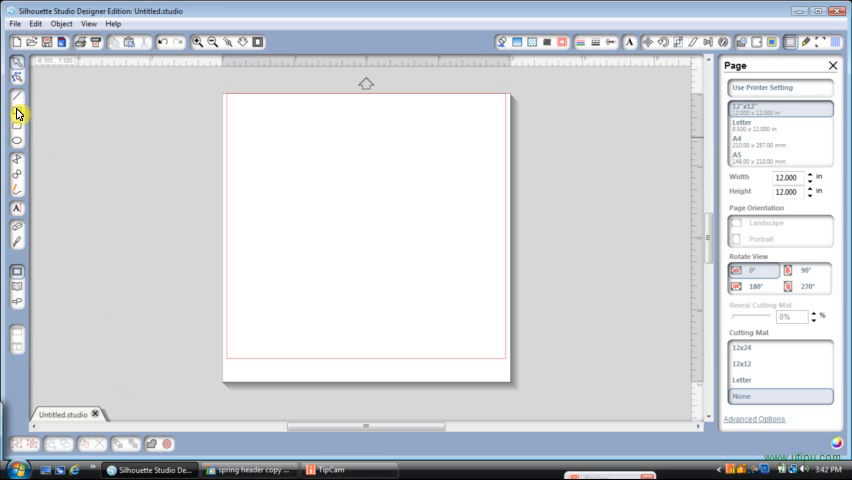
{"action": "mouse_move", "coordinate": [16, 124]}
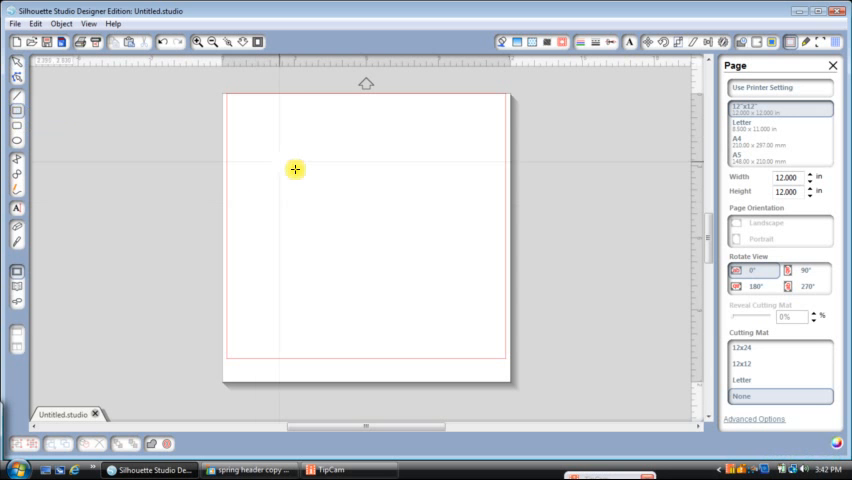
Step: Draw a rectangle near the upper left of the page
{"action": "left_click_drag", "start_coordinate": [294, 169], "coordinate": [385, 237]}
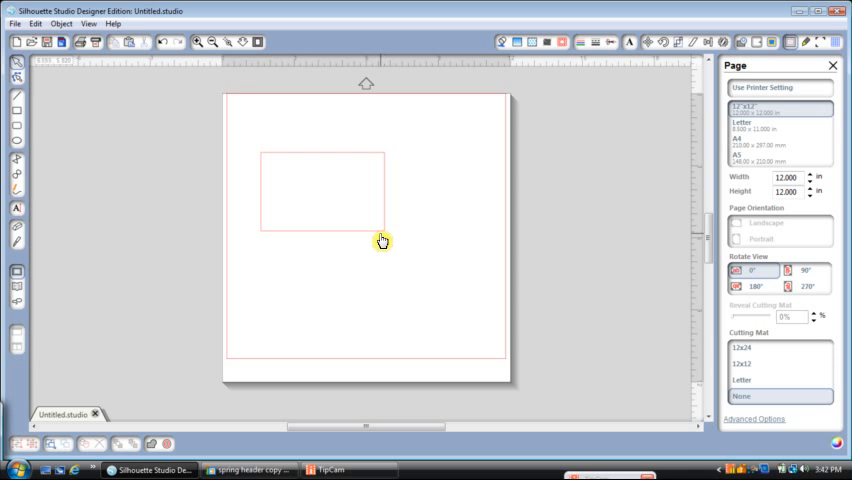
{"action": "mouse_move", "coordinate": [370, 241]}
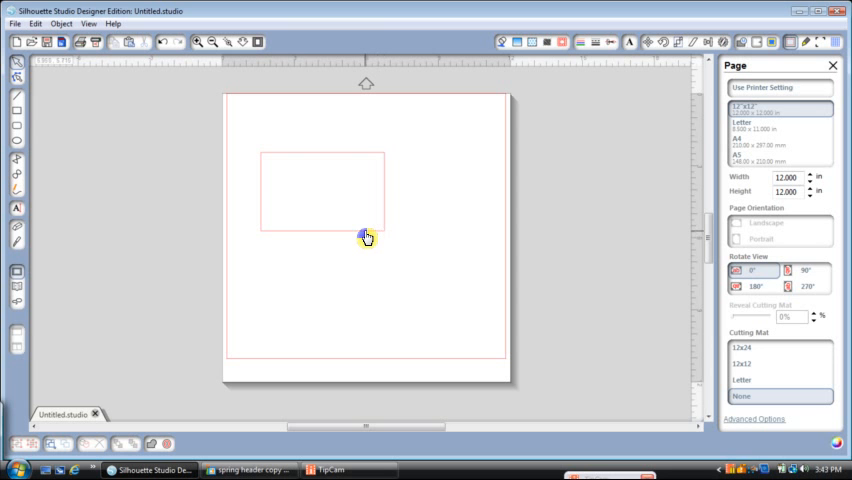
Step: Scale the rectangle to W 4.5 and H 2.75 inches, then move it upward
{"action": "left_click", "coordinate": [322, 190]}
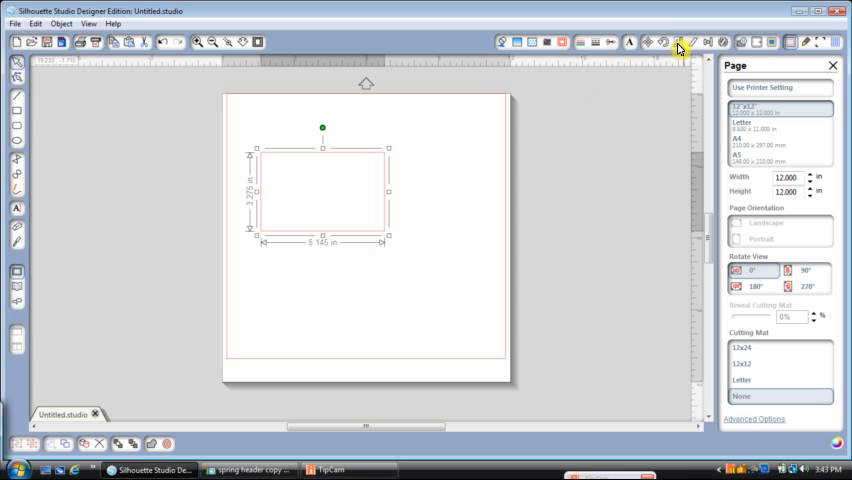
{"action": "left_click", "coordinate": [679, 42]}
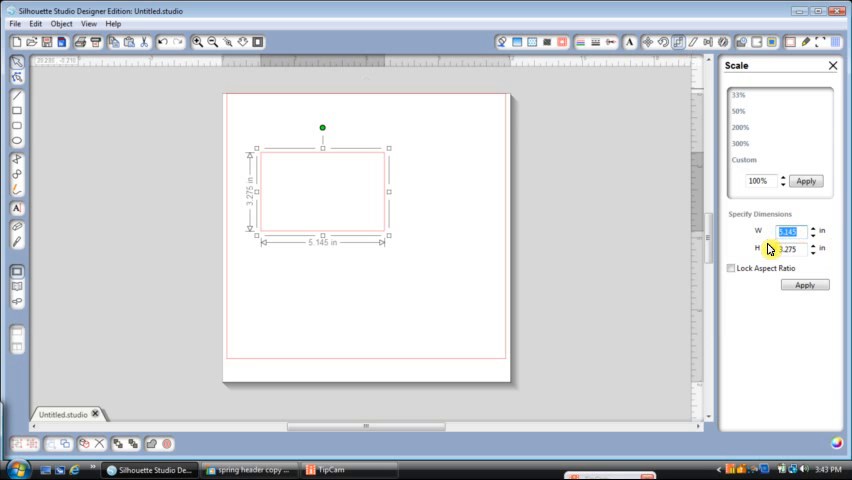
{"action": "type", "text": "4.500"}
{"action": "left_click", "coordinate": [791, 248]}
{"action": "type", "text": "2.75"}
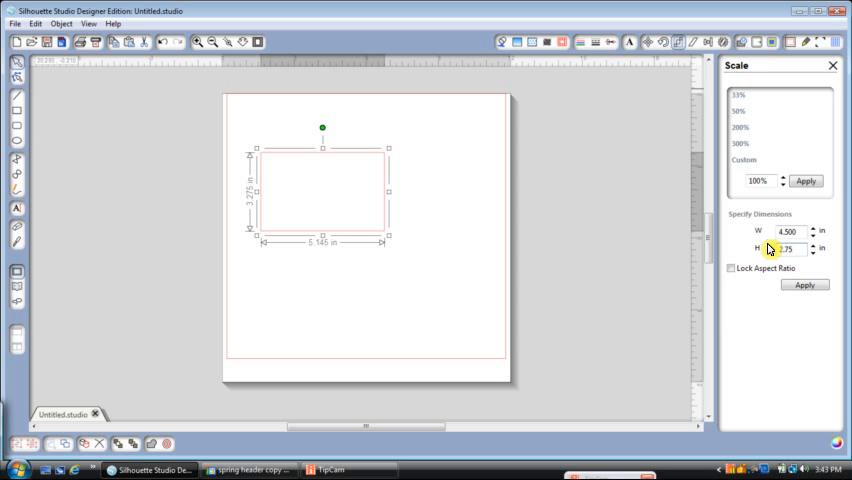
{"action": "left_click", "coordinate": [805, 285]}
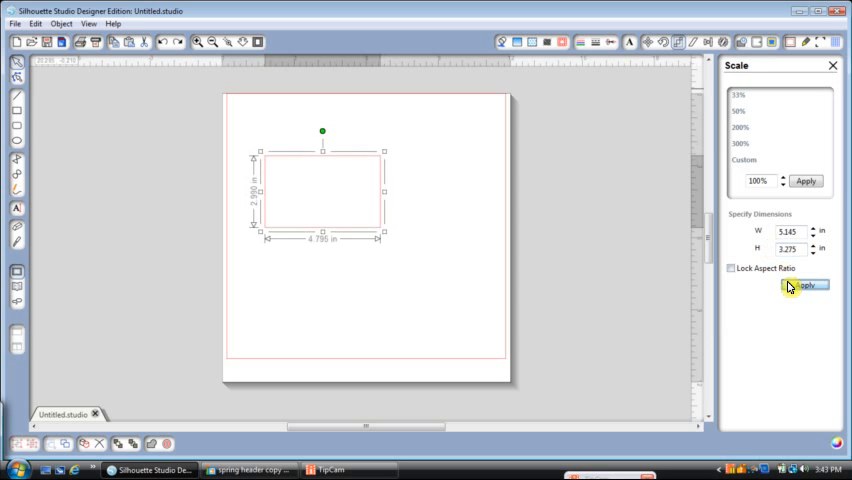
{"action": "left_click", "coordinate": [805, 285]}
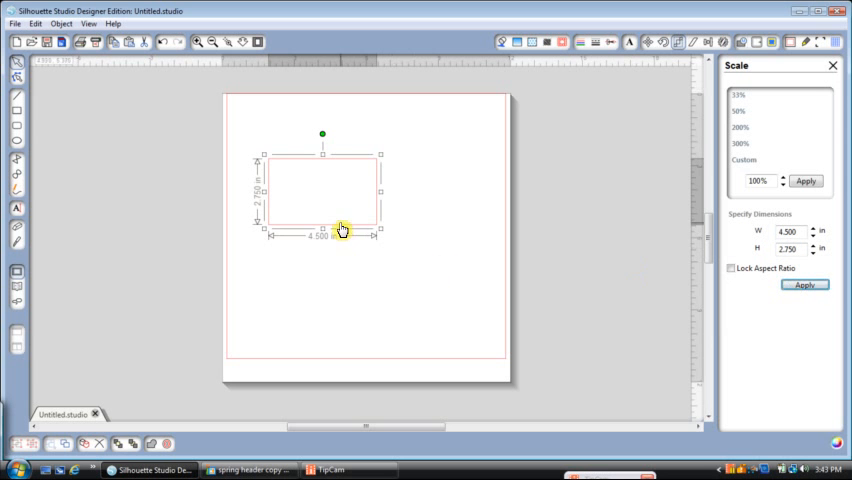
{"action": "left_click_drag", "start_coordinate": [342, 228], "coordinate": [397, 198]}
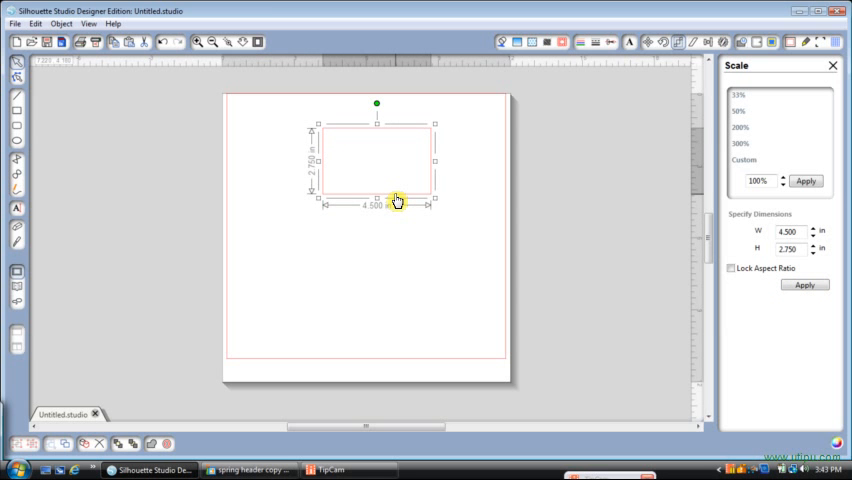
{"action": "mouse_move", "coordinate": [285, 197]}
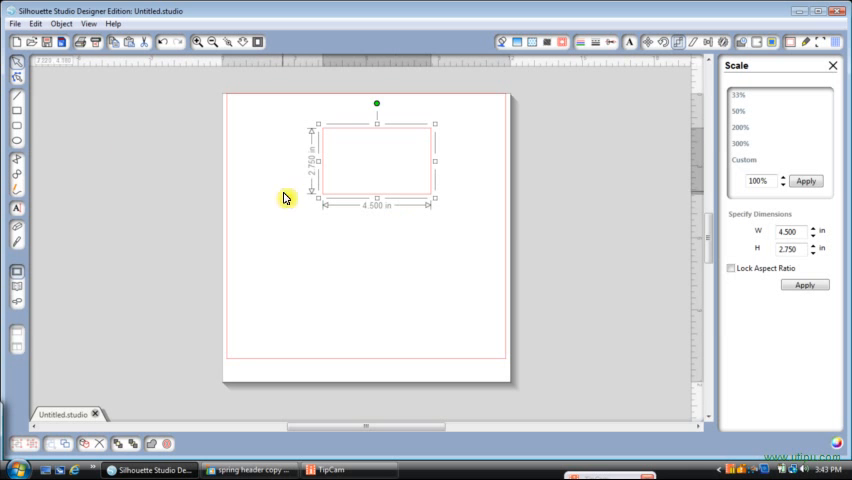
{"action": "mouse_move", "coordinate": [18, 145]}
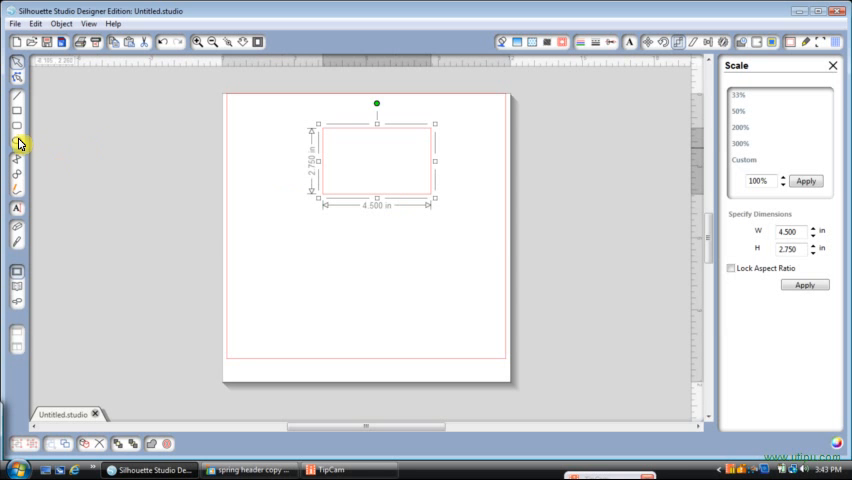
Step: Draw a circle below the rectangle and scale it to 1.6 inches with aspect ratio locked
{"action": "left_click", "coordinate": [272, 238]}
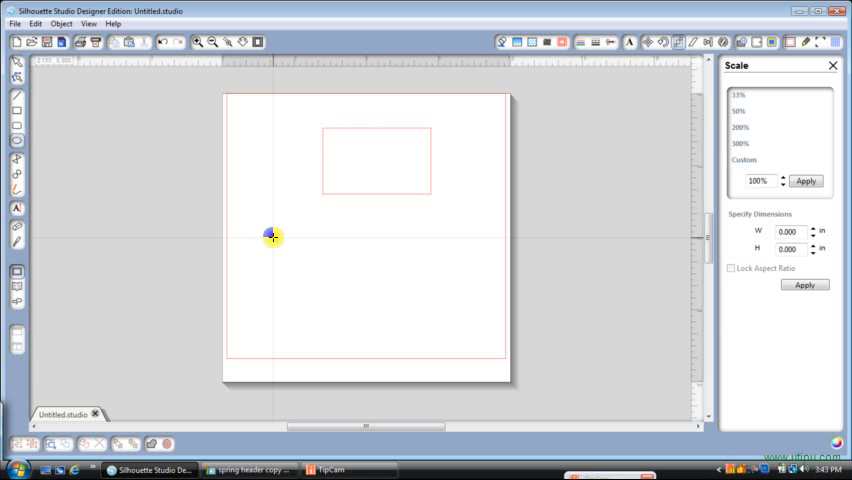
{"action": "left_click_drag", "start_coordinate": [272, 237], "coordinate": [305, 281]}
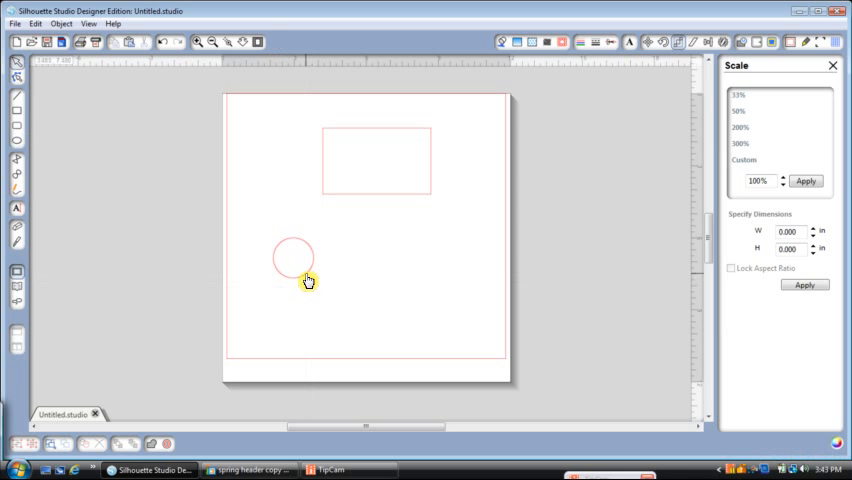
{"action": "left_click", "coordinate": [291, 258]}
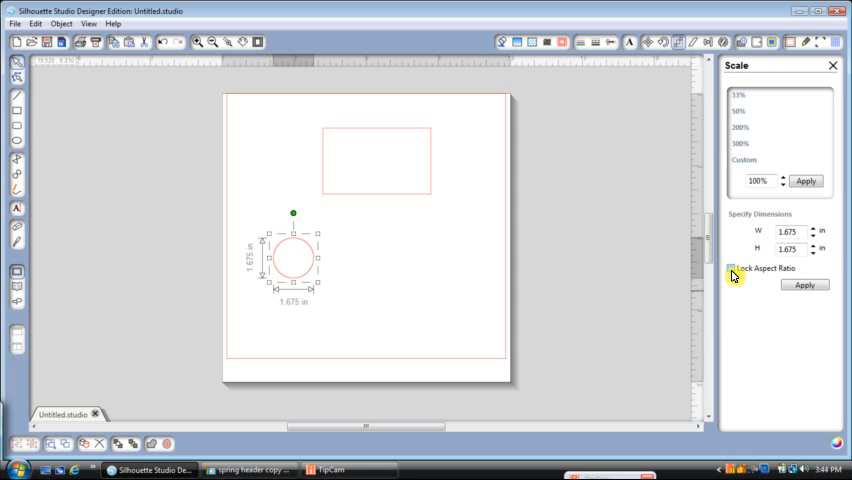
{"action": "left_click", "coordinate": [732, 267]}
{"action": "type", "text": "1."}
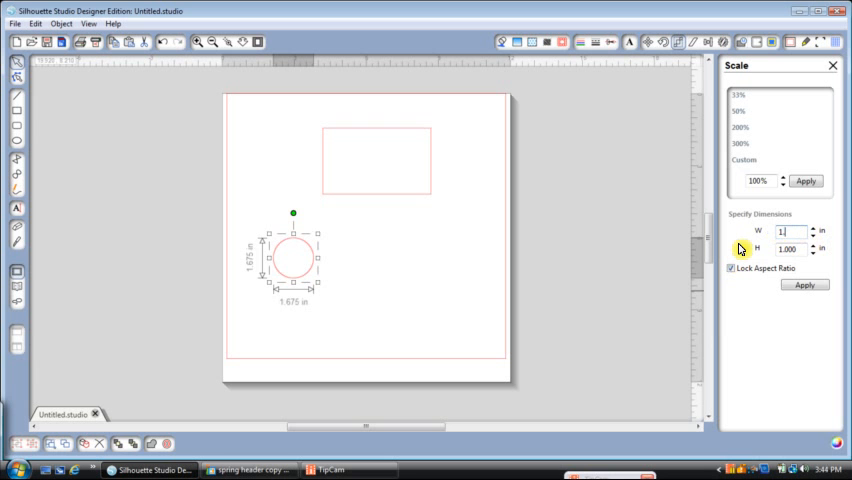
{"action": "left_click", "coordinate": [805, 285]}
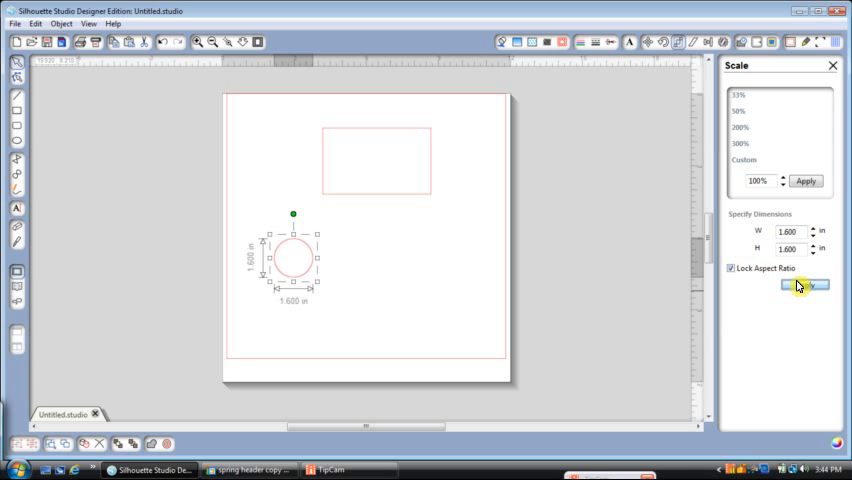
{"action": "left_click", "coordinate": [806, 285]}
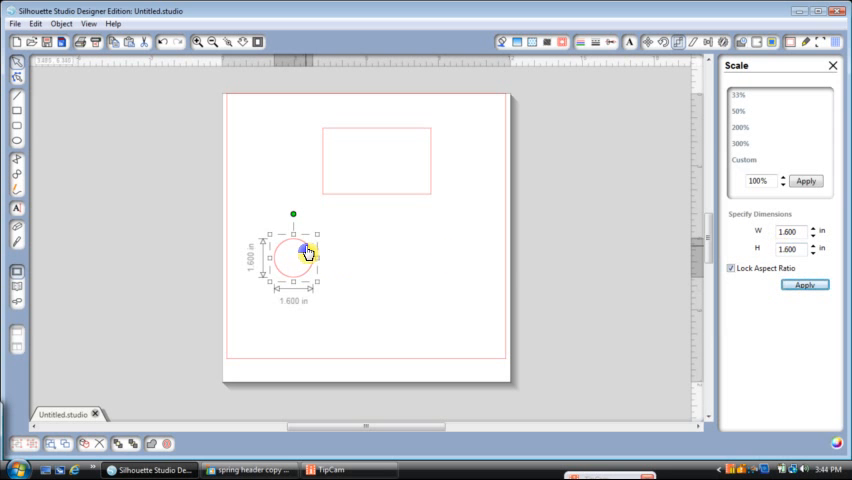
Step: Move the circle onto the rectangle's left end and place the copy at the right end
{"action": "left_click_drag", "start_coordinate": [305, 255], "coordinate": [333, 155]}
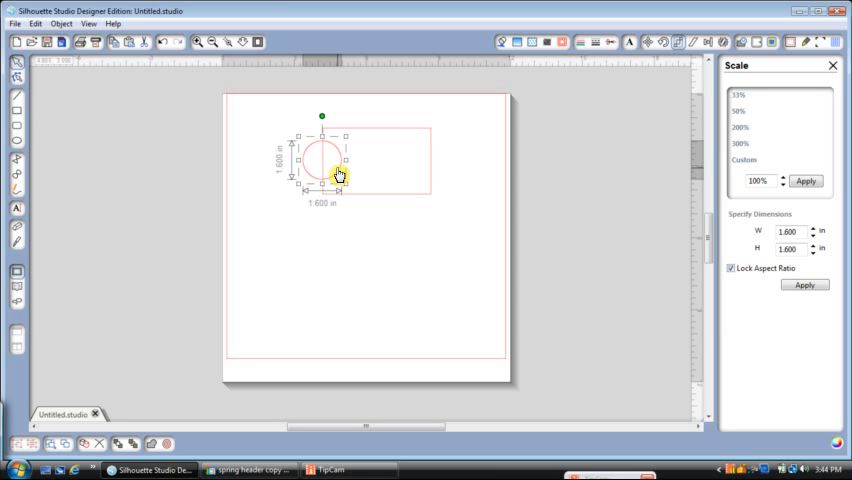
{"action": "mouse_move", "coordinate": [342, 172]}
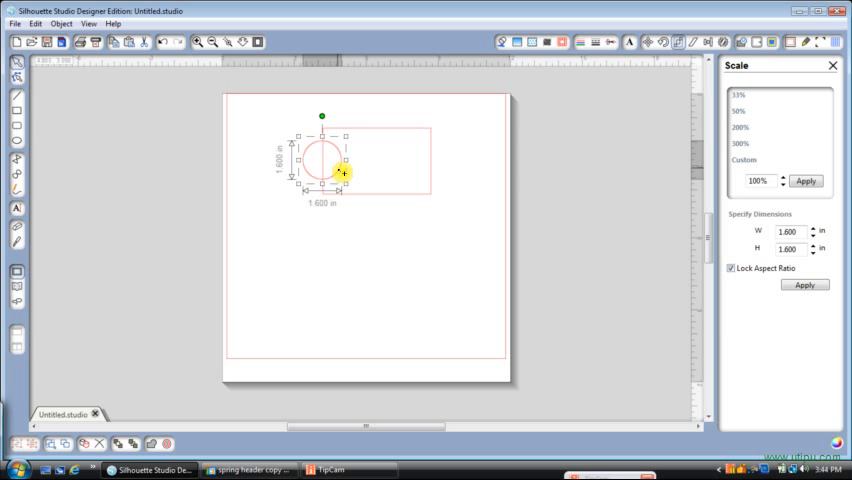
{"action": "left_click_drag", "start_coordinate": [322, 163], "coordinate": [423, 163]}
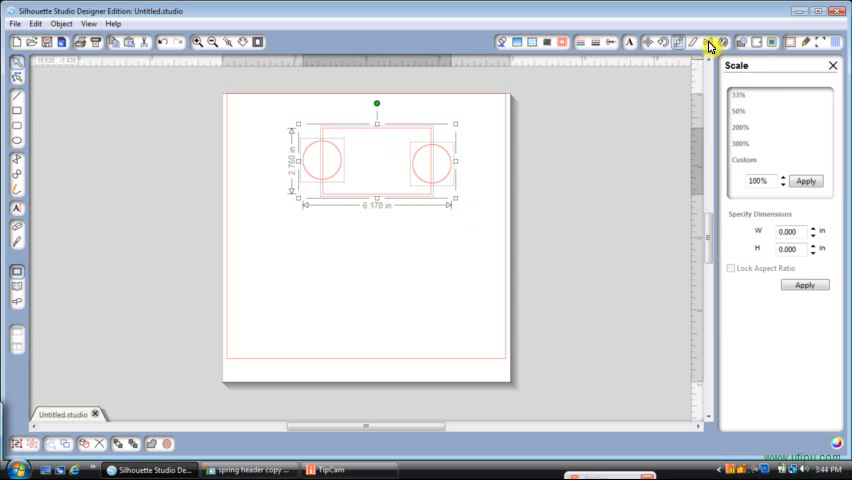
Step: Open the Align window for the selected rectangle and circles
{"action": "left_click", "coordinate": [711, 42]}
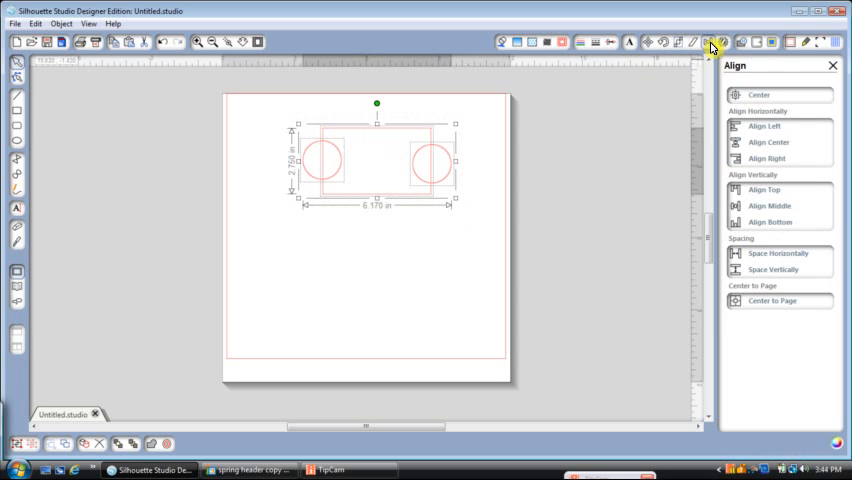
{"action": "mouse_move", "coordinate": [712, 42]}
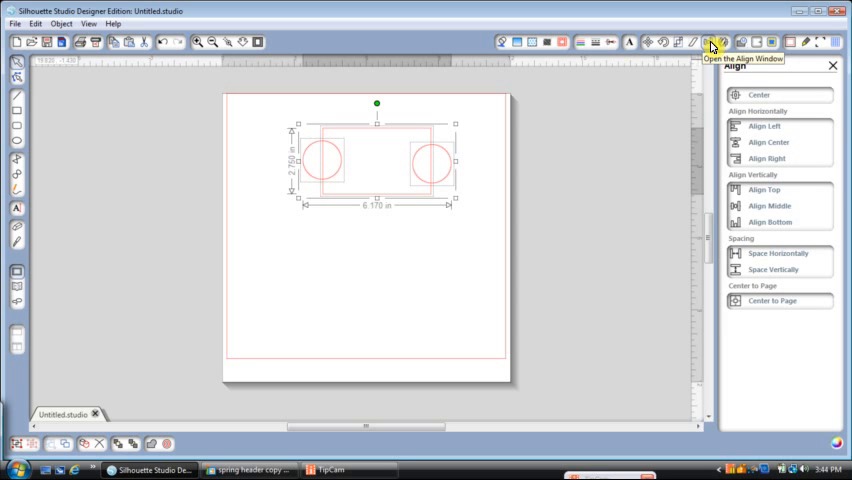
{"action": "mouse_move", "coordinate": [745, 186]}
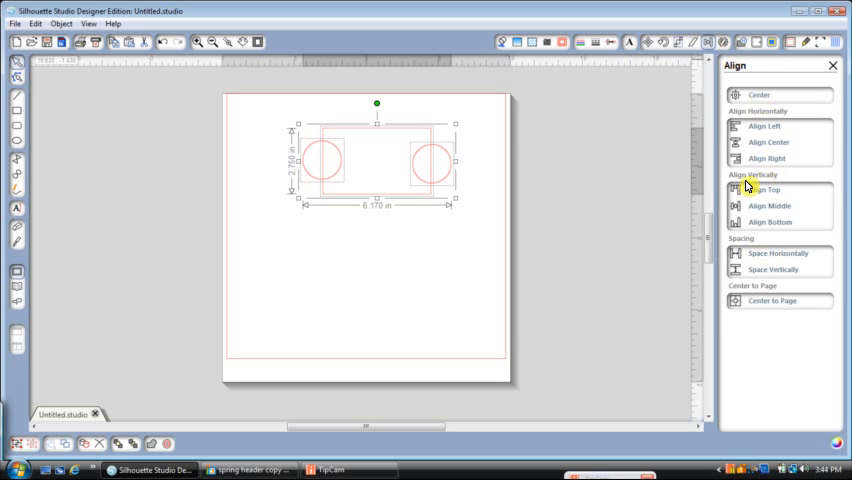
{"action": "mouse_move", "coordinate": [777, 216]}
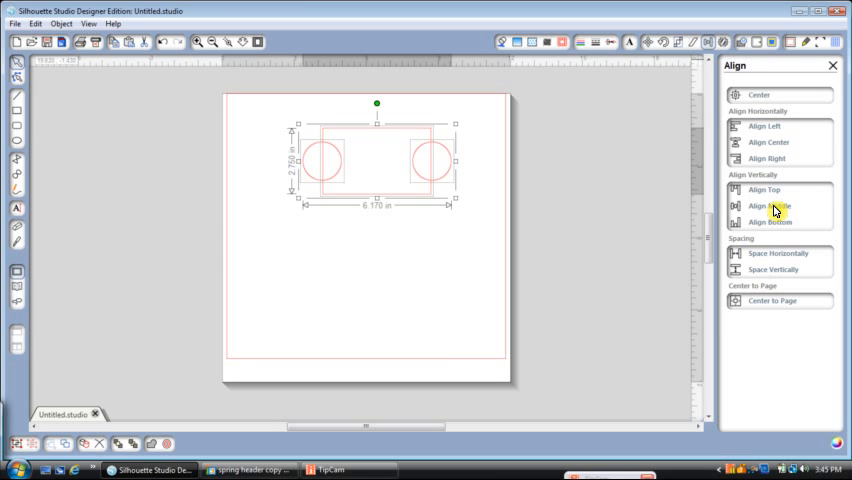
{"action": "mouse_move", "coordinate": [778, 258]}
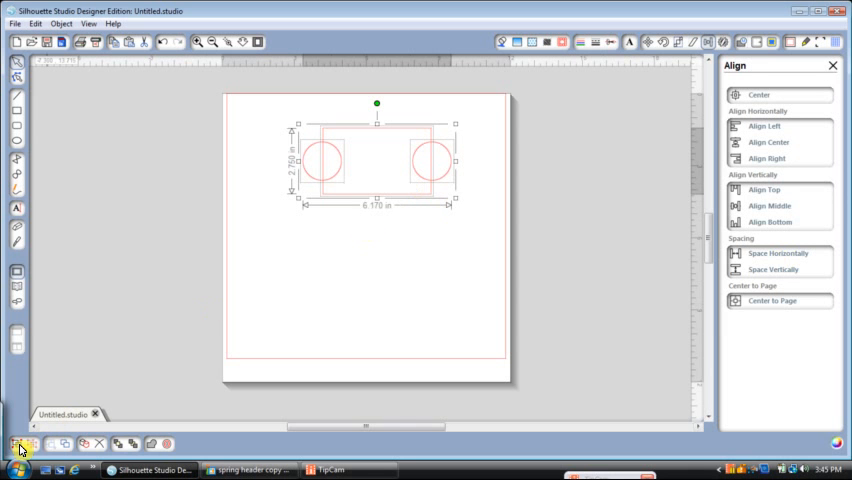
{"action": "mouse_move", "coordinate": [20, 444]}
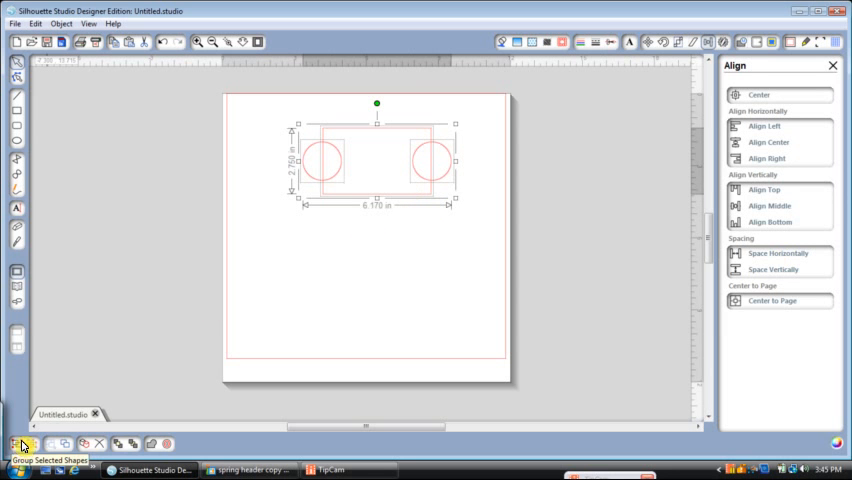
{"action": "mouse_move", "coordinate": [393, 178]}
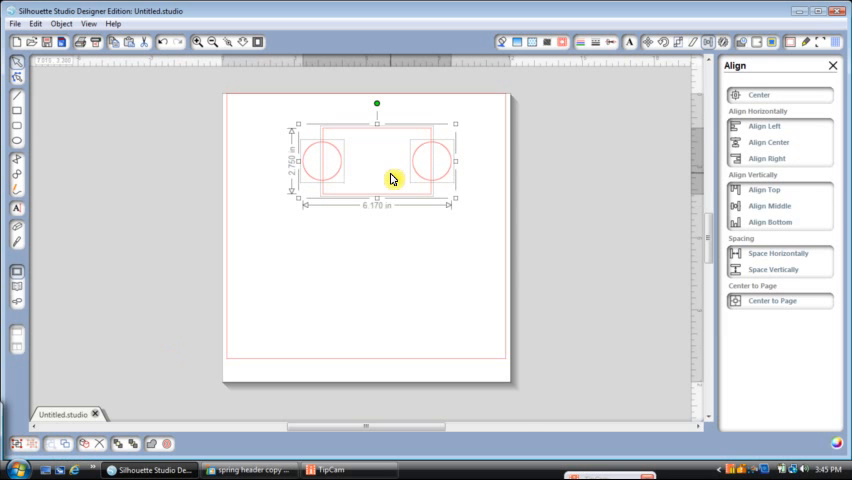
Step: Group the rectangle and both circles via the right-click menu and select the group
{"action": "right_click", "coordinate": [392, 178]}
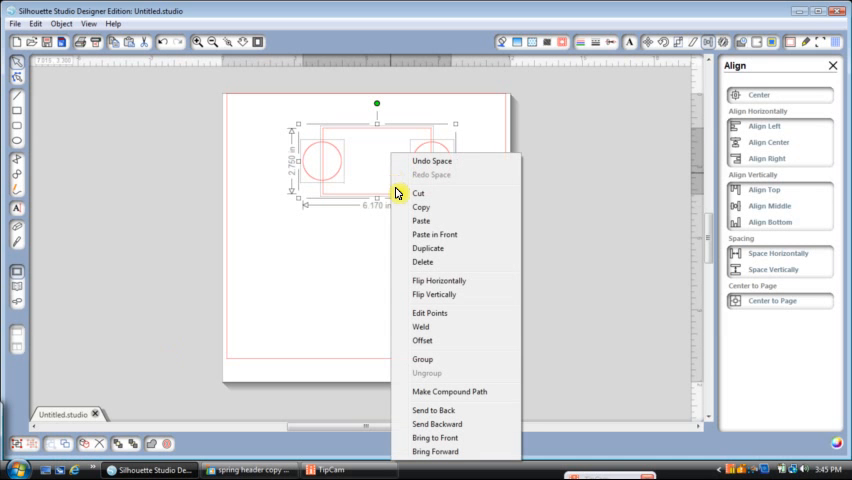
{"action": "mouse_move", "coordinate": [313, 313]}
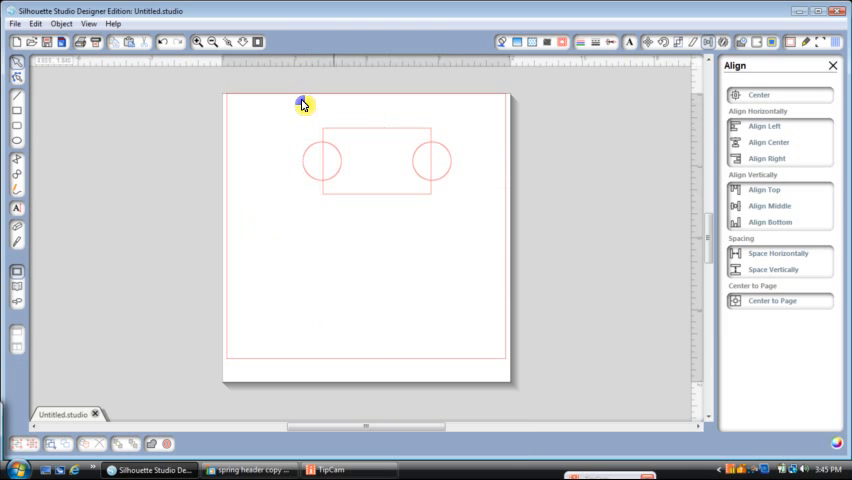
{"action": "left_click", "coordinate": [375, 160]}
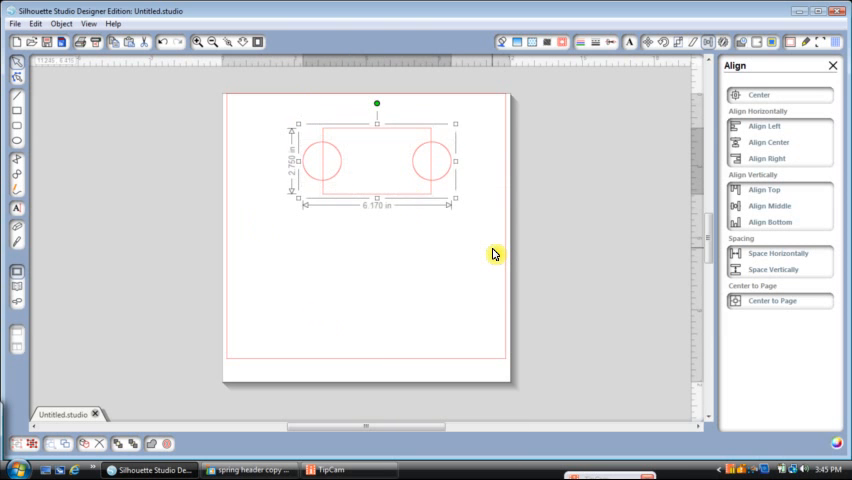
{"action": "mouse_move", "coordinate": [449, 289]}
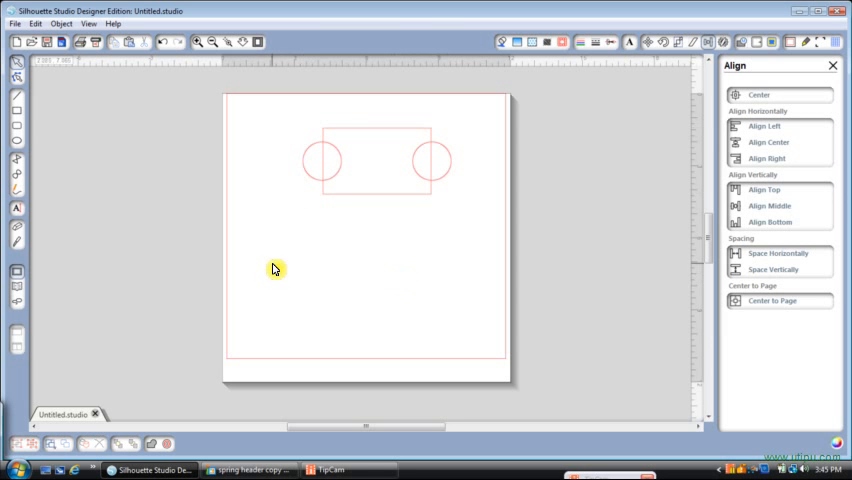
{"action": "mouse_move", "coordinate": [16, 148]}
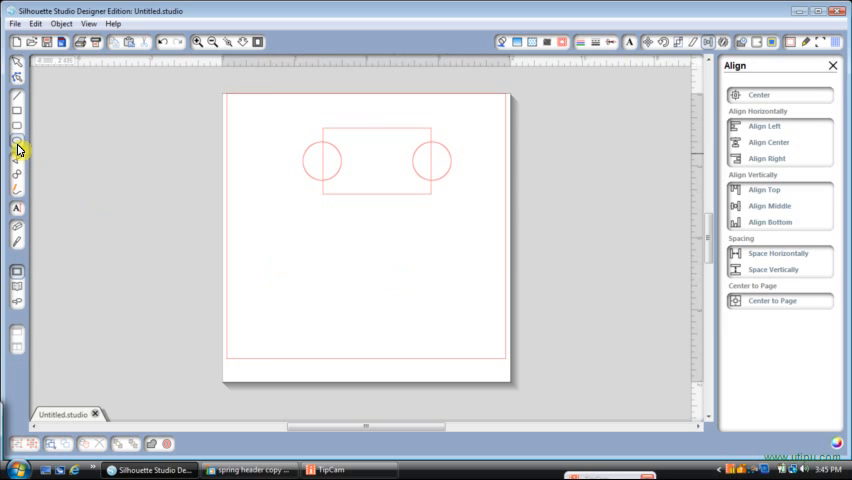
{"action": "mouse_move", "coordinate": [260, 250]}
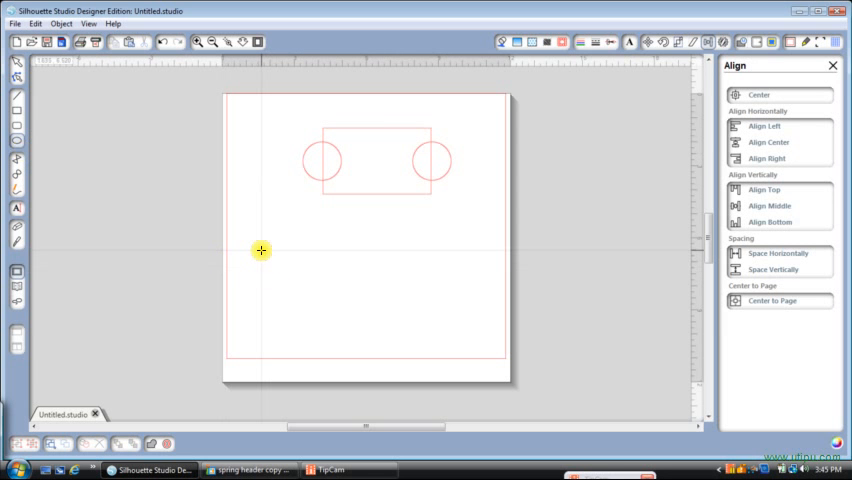
Step: Draw a circle in the lower left of the page and select it
{"action": "left_click_drag", "start_coordinate": [262, 252], "coordinate": [315, 318]}
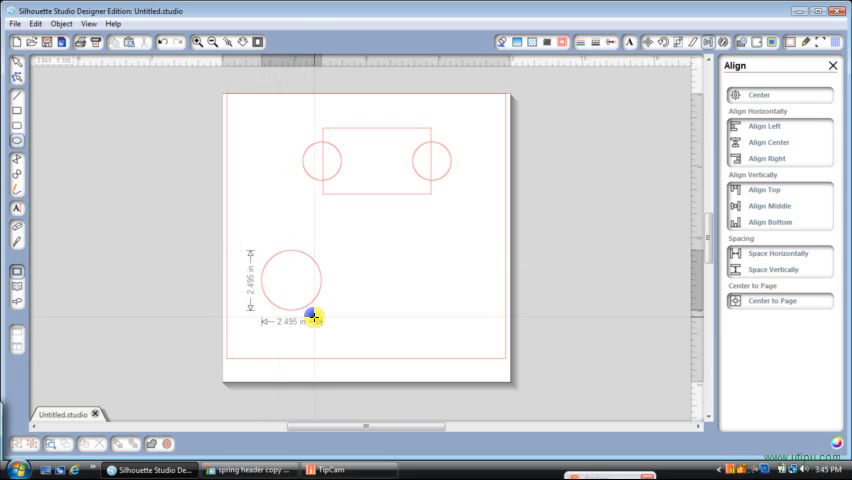
{"action": "left_click_drag", "start_coordinate": [314, 318], "coordinate": [302, 305]}
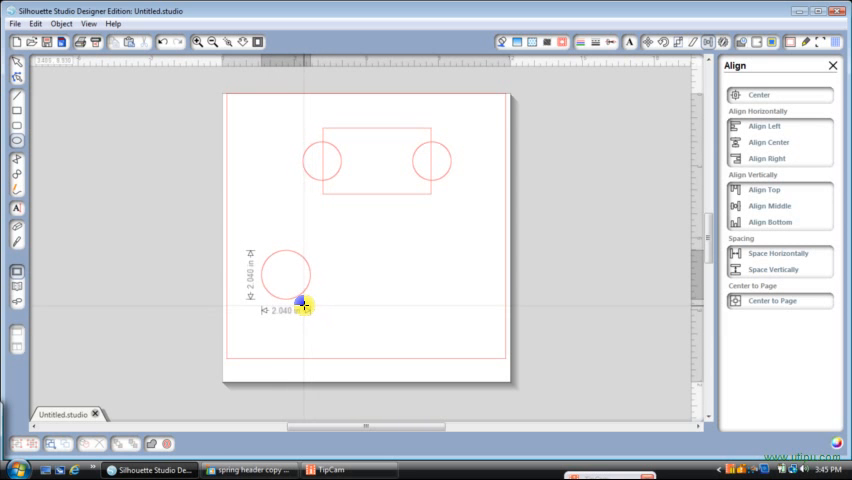
{"action": "left_click", "coordinate": [305, 307]}
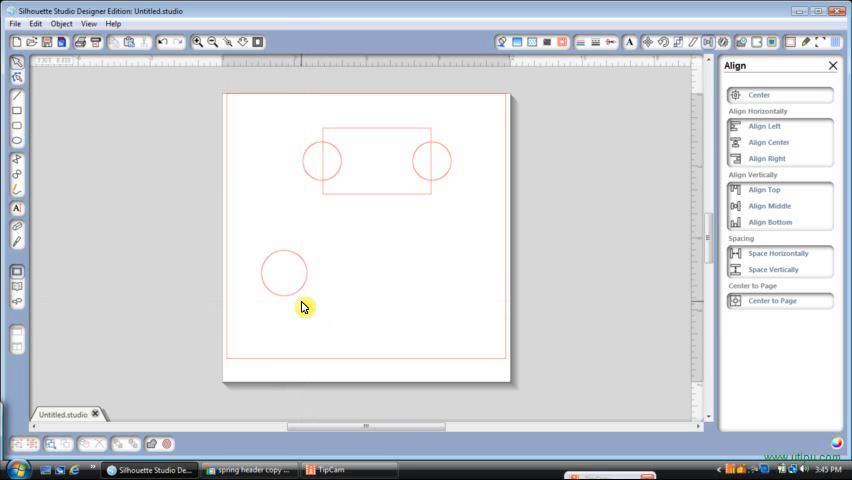
{"action": "left_click", "coordinate": [285, 273]}
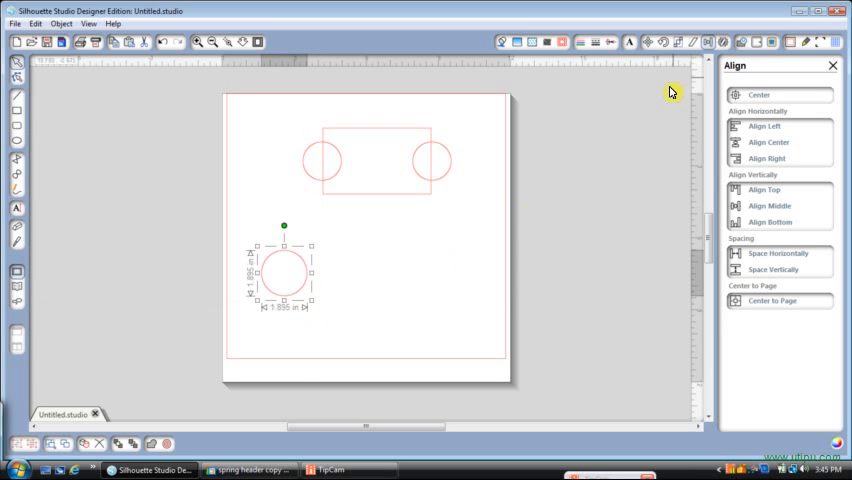
Step: Scale the new circle to 1.75 by 1.75 inches with proportions locked
{"action": "left_click", "coordinate": [675, 42]}
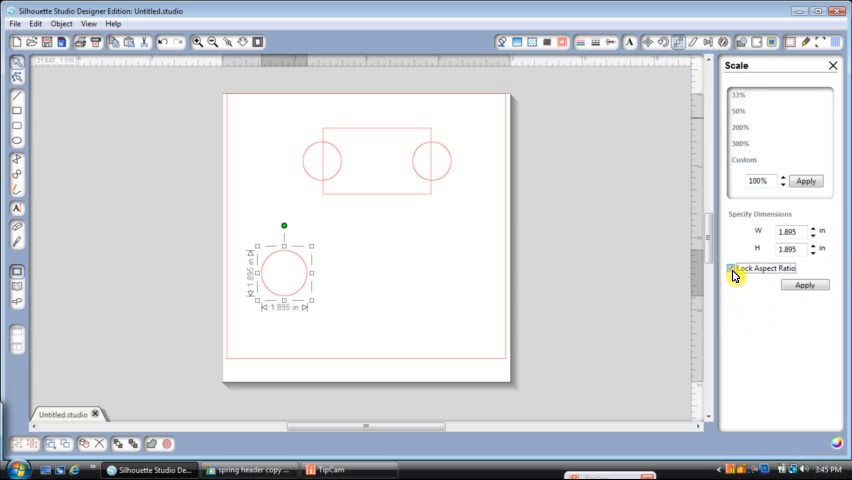
{"action": "triple_click", "coordinate": [789, 232]}
{"action": "type", "text": "1.75"}
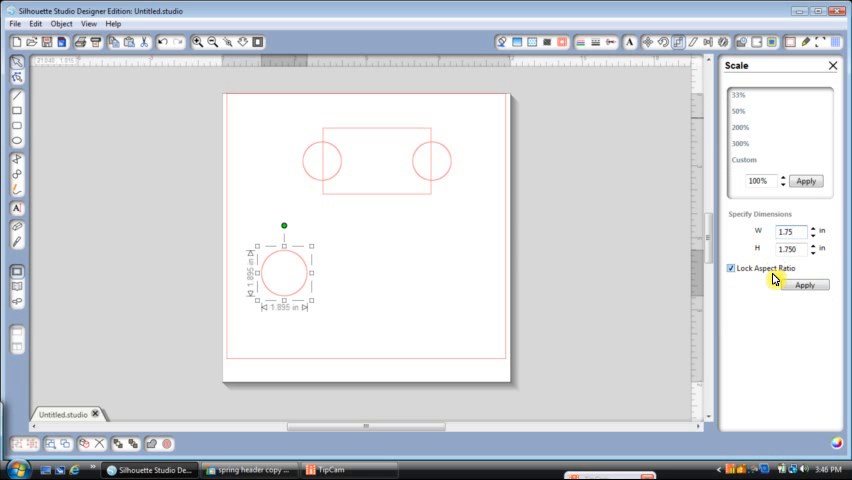
{"action": "left_click", "coordinate": [805, 285]}
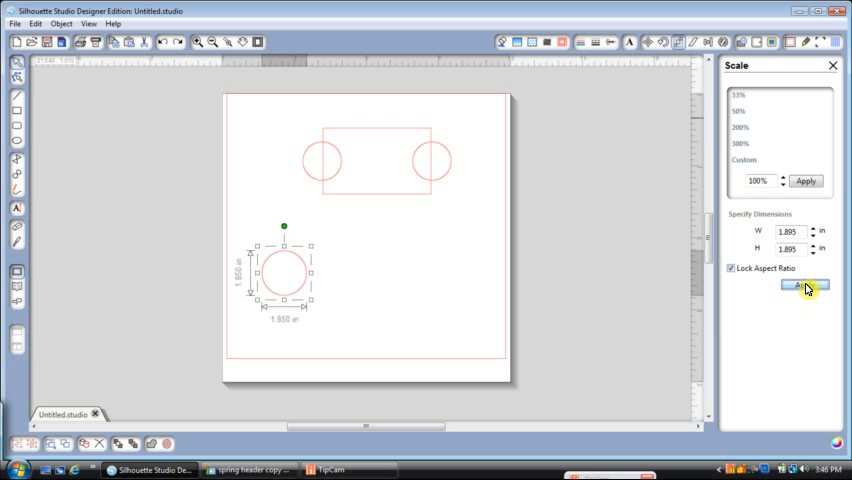
{"action": "left_click", "coordinate": [804, 285]}
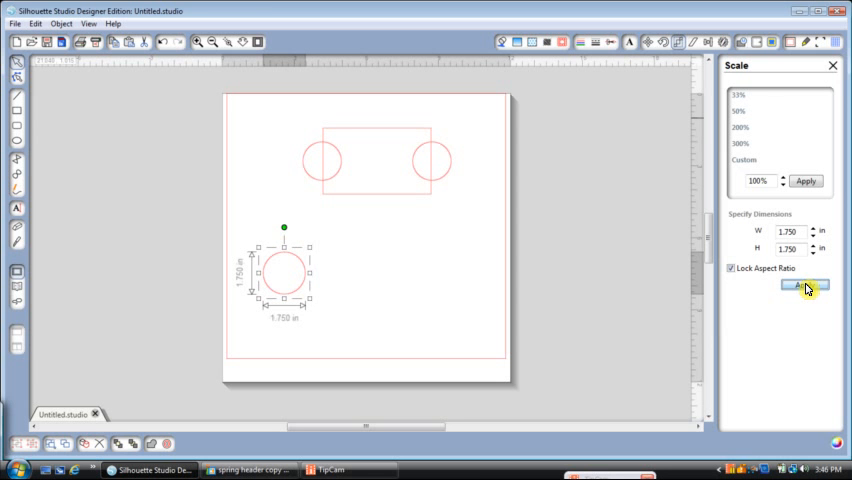
{"action": "mouse_move", "coordinate": [340, 302]}
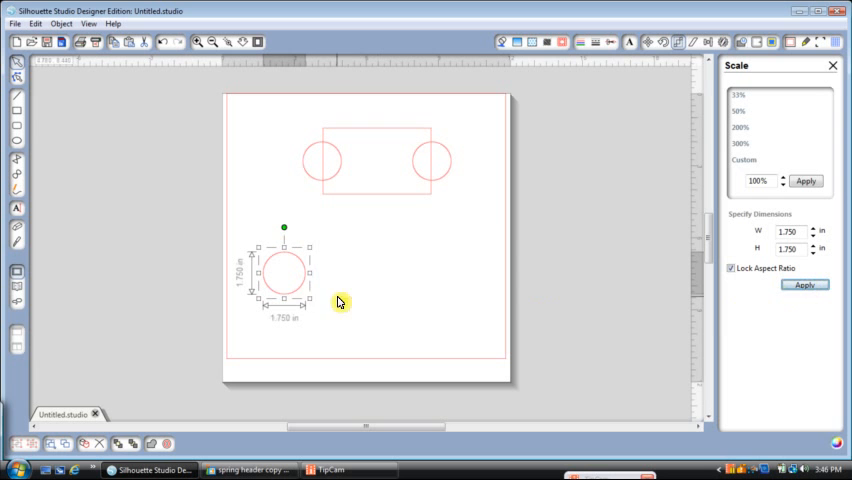
{"action": "mouse_move", "coordinate": [636, 146]}
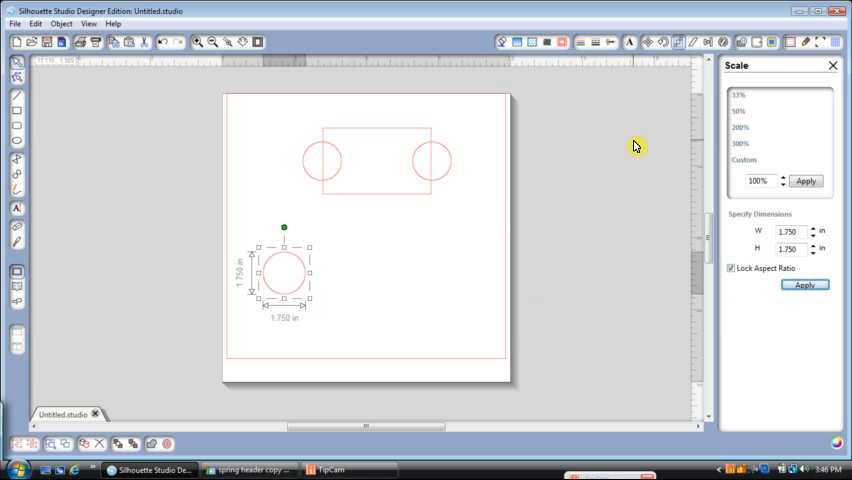
{"action": "mouse_move", "coordinate": [720, 48]}
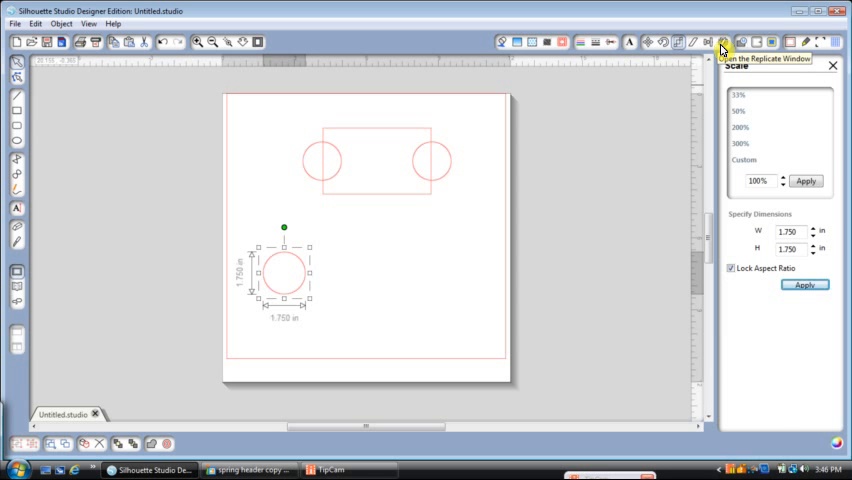
Step: Replicate the circle with Duplicate Right and select both circles
{"action": "left_click", "coordinate": [722, 42]}
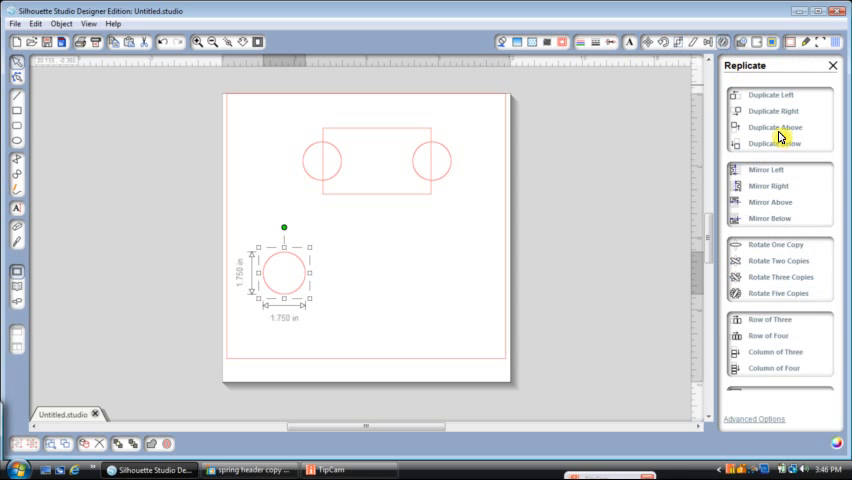
{"action": "left_click", "coordinate": [772, 110]}
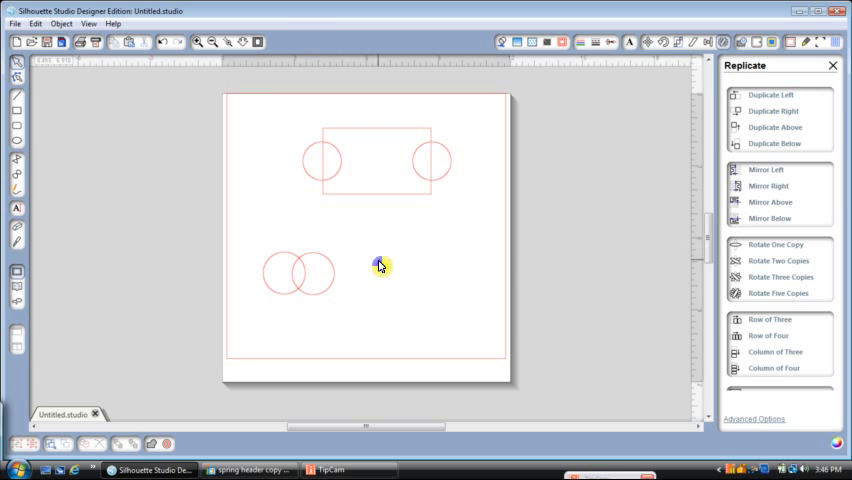
{"action": "mouse_move", "coordinate": [255, 256]}
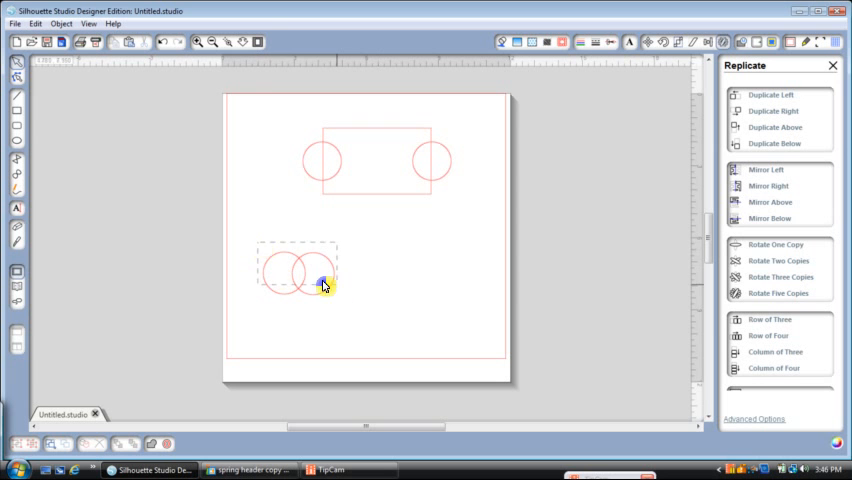
{"action": "left_click", "coordinate": [300, 285]}
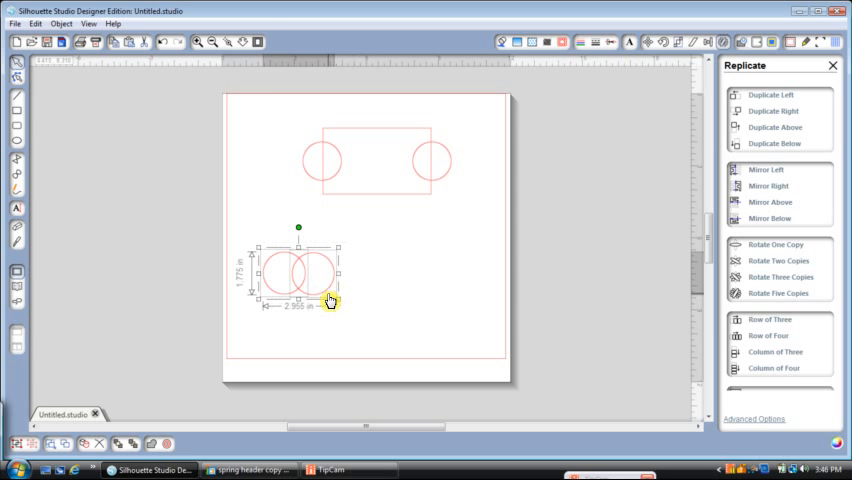
{"action": "mouse_move", "coordinate": [400, 313]}
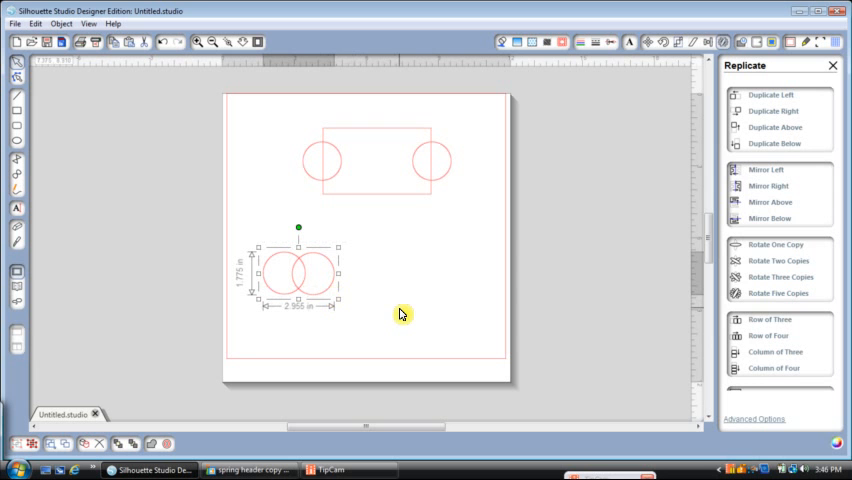
{"action": "mouse_move", "coordinate": [331, 294]}
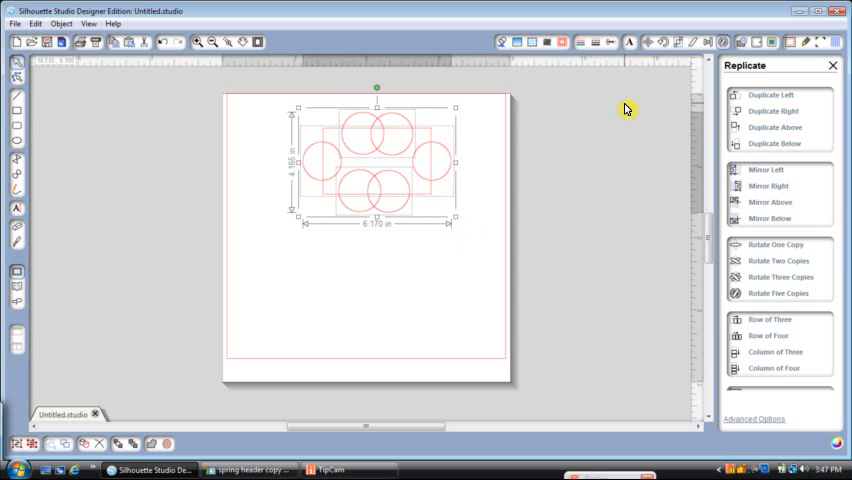
Step: Open the Align window for the selected circle pairs and rectangle
{"action": "left_click", "coordinate": [710, 42]}
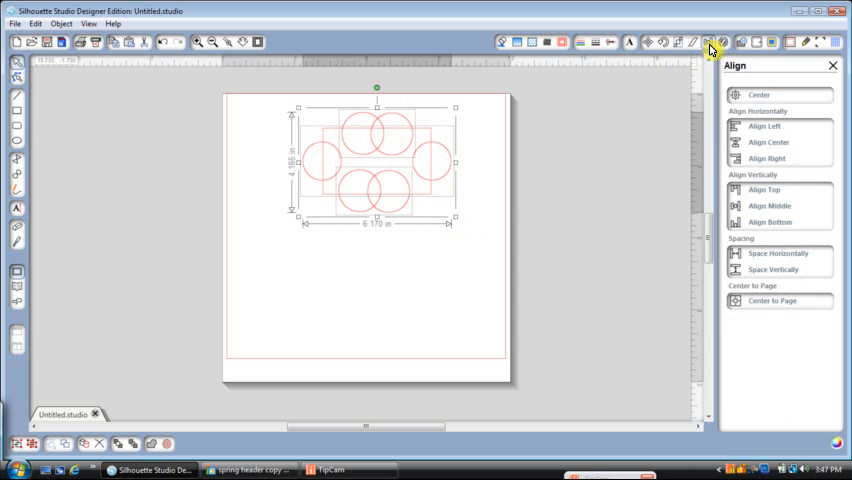
{"action": "mouse_move", "coordinate": [711, 48]}
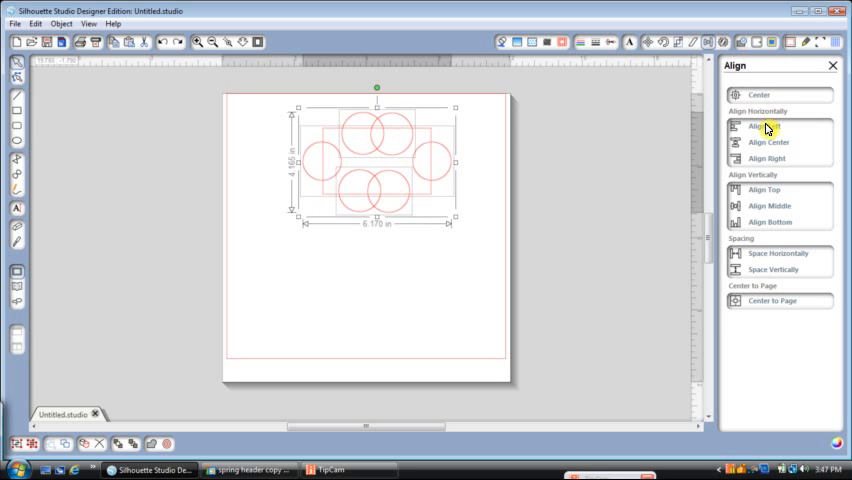
Step: Try Align Left on the circles and rectangle, undo it, and re-centre them
{"action": "left_click", "coordinate": [763, 127]}
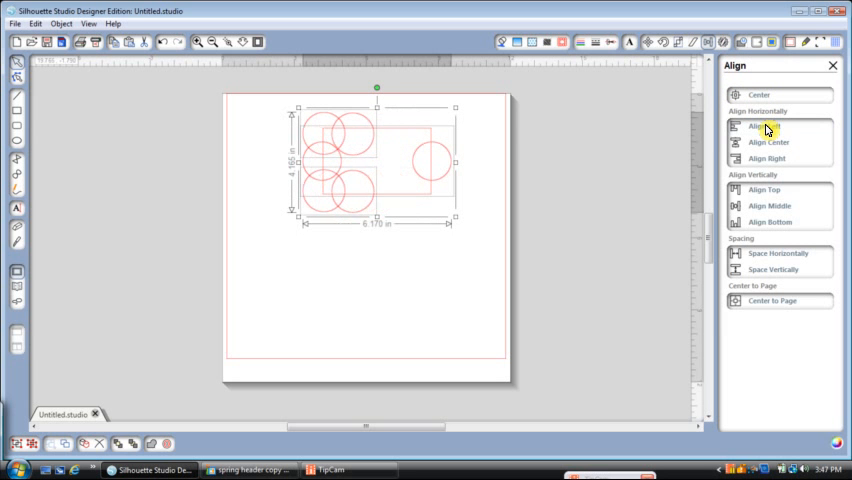
{"action": "left_click", "coordinate": [765, 126]}
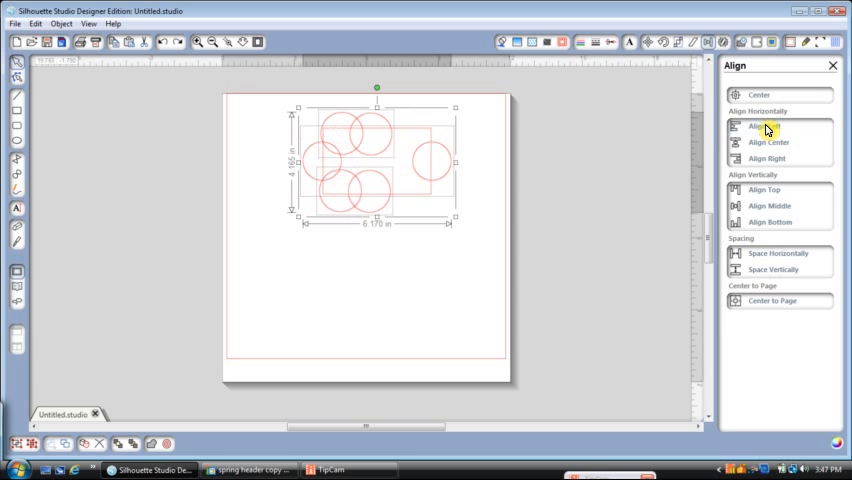
{"action": "left_click", "coordinate": [769, 142]}
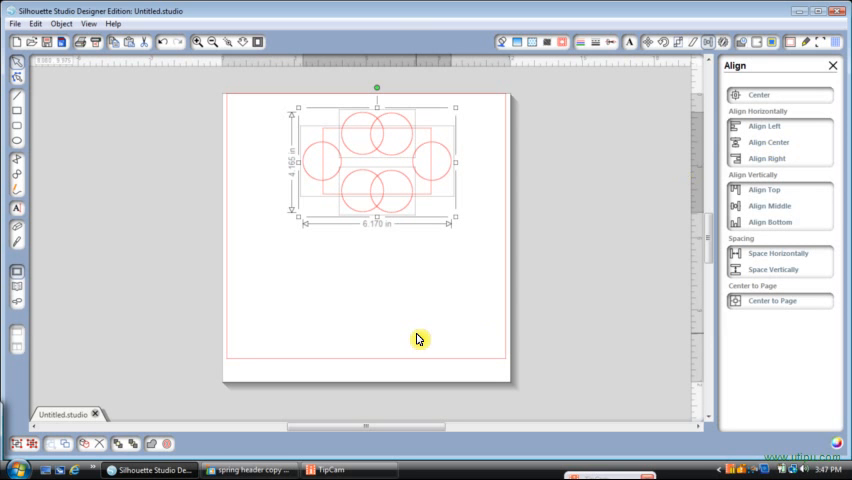
{"action": "mouse_move", "coordinate": [418, 316]}
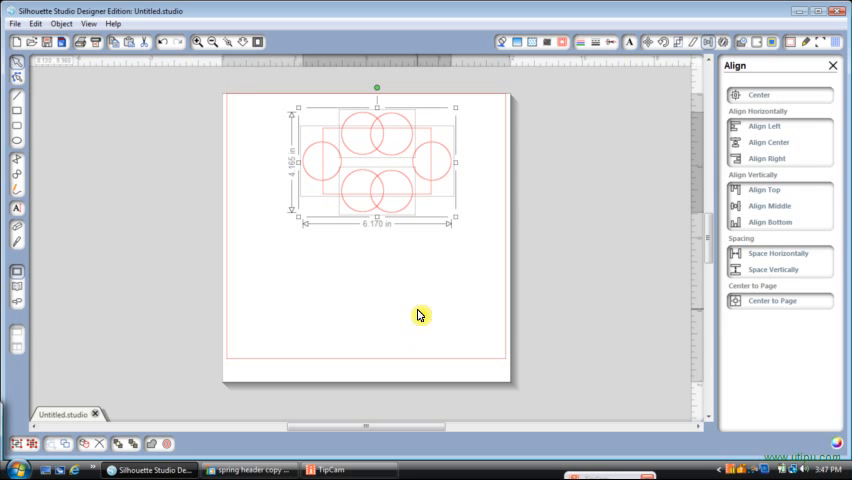
{"action": "mouse_move", "coordinate": [280, 193]}
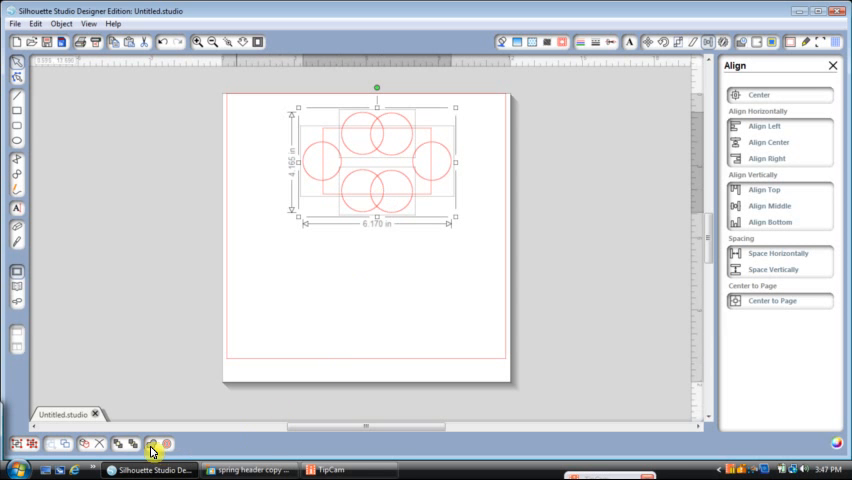
{"action": "mouse_move", "coordinate": [600, 234]}
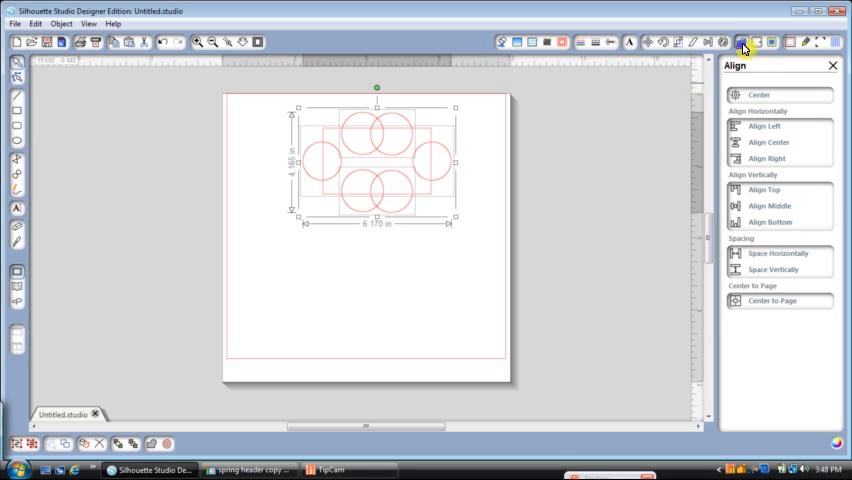
Step: Weld the circles and rectangle into one 6.17 by 4.165 inch outline
{"action": "left_click", "coordinate": [757, 42]}
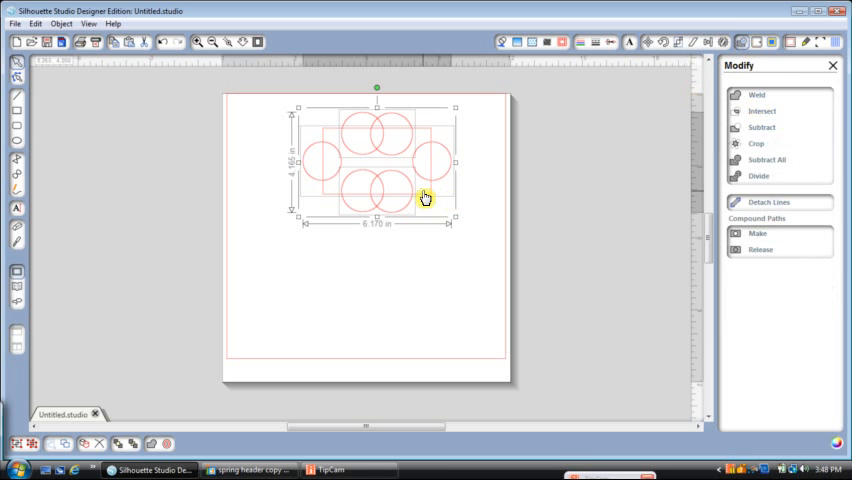
{"action": "right_click", "coordinate": [424, 197]}
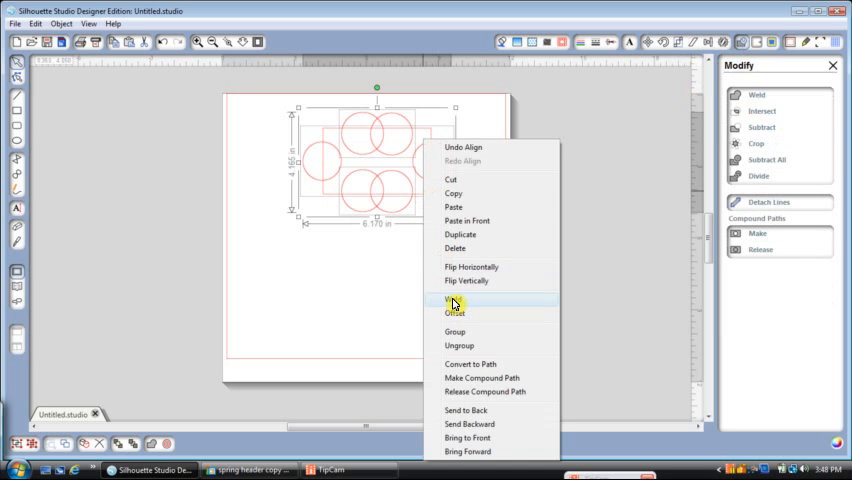
{"action": "left_click", "coordinate": [453, 301]}
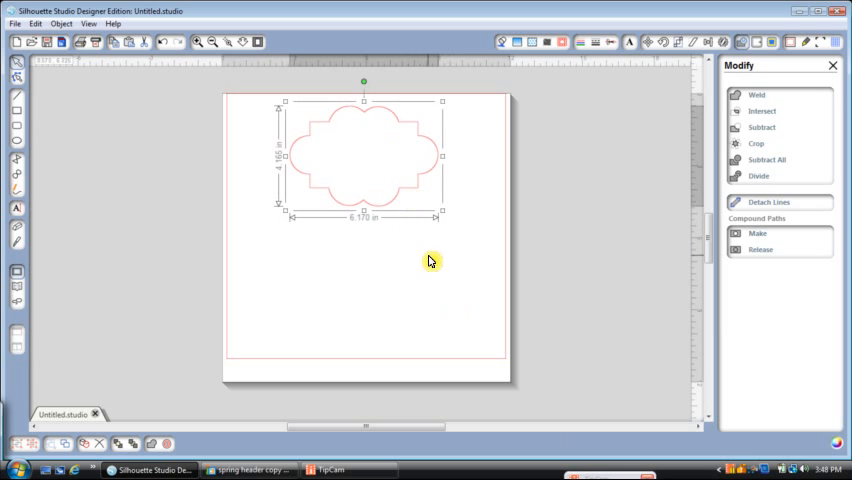
{"action": "mouse_move", "coordinate": [438, 304]}
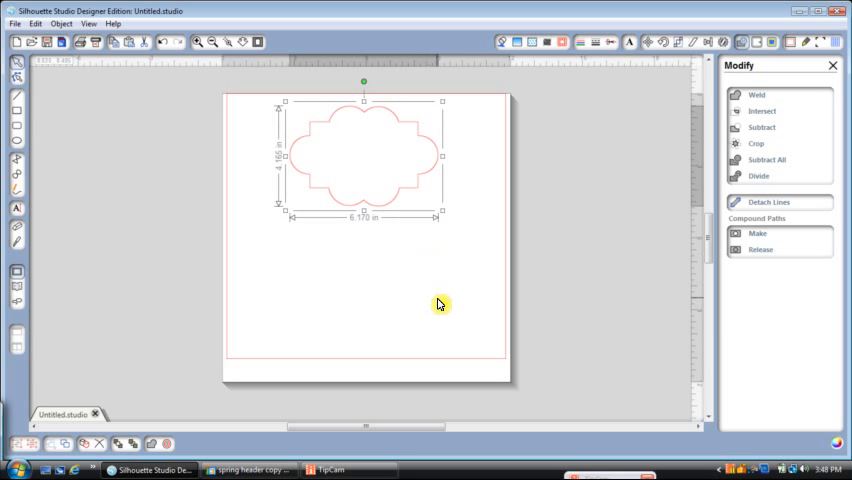
{"action": "mouse_move", "coordinate": [447, 329]}
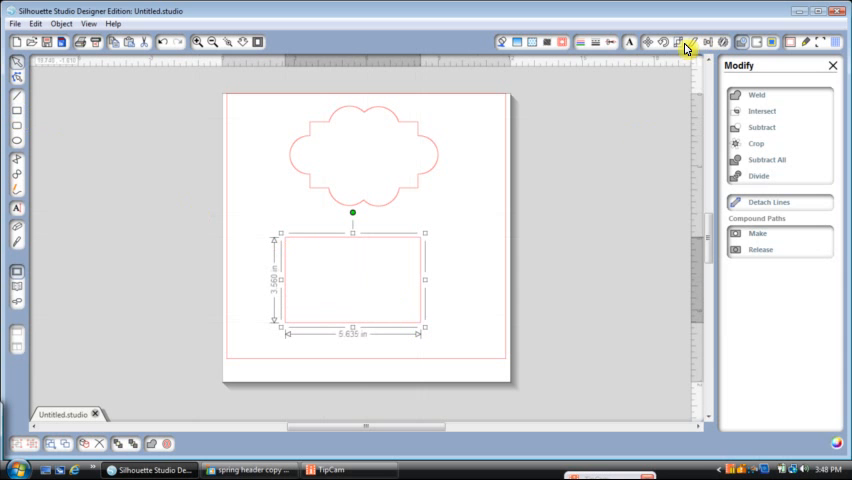
Step: Resize the rectangle to 3.96 by 2.5 inches in the Scale panel
{"action": "left_click", "coordinate": [678, 42]}
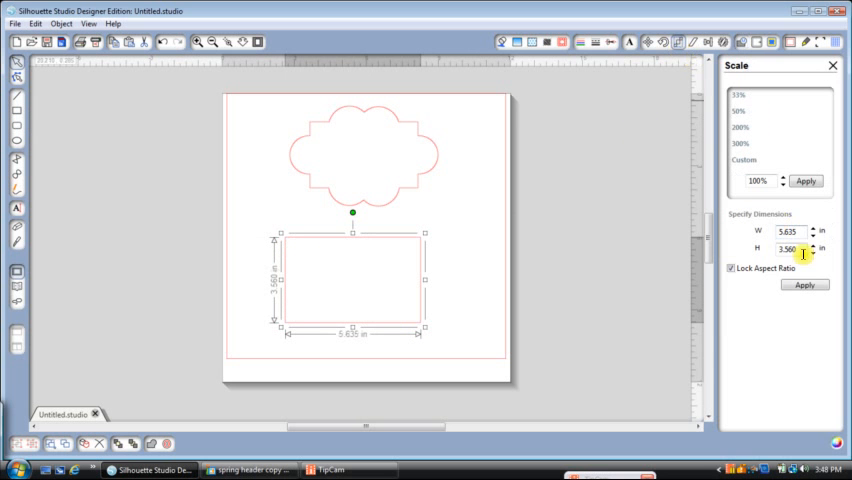
{"action": "left_click", "coordinate": [789, 231]}
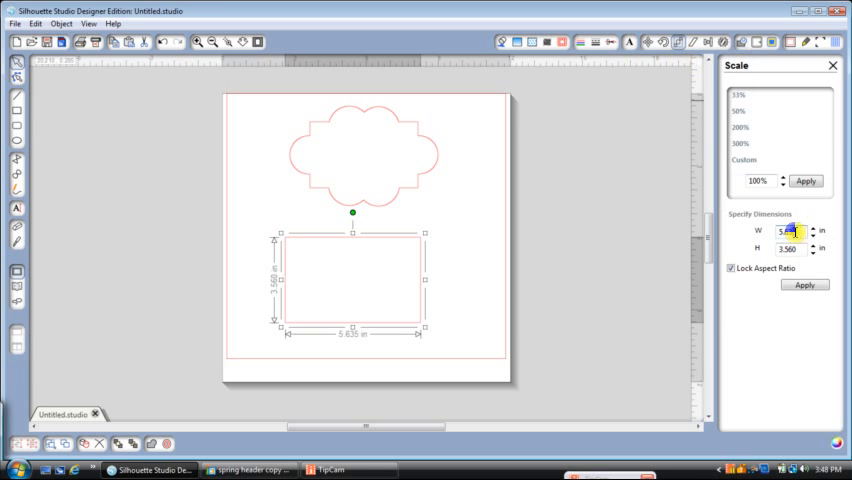
{"action": "triple_click", "coordinate": [789, 230]}
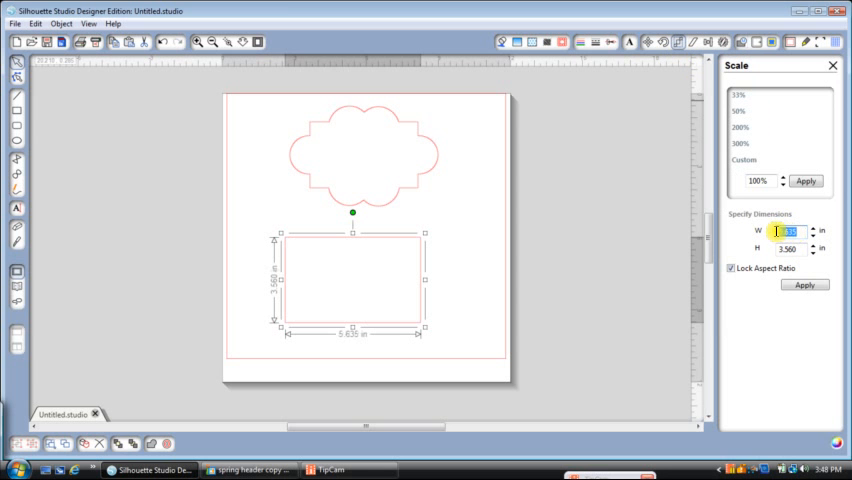
{"action": "type", "text": "7.25"}
{"action": "left_click", "coordinate": [791, 249]}
{"action": "type", "text": "2.5"}
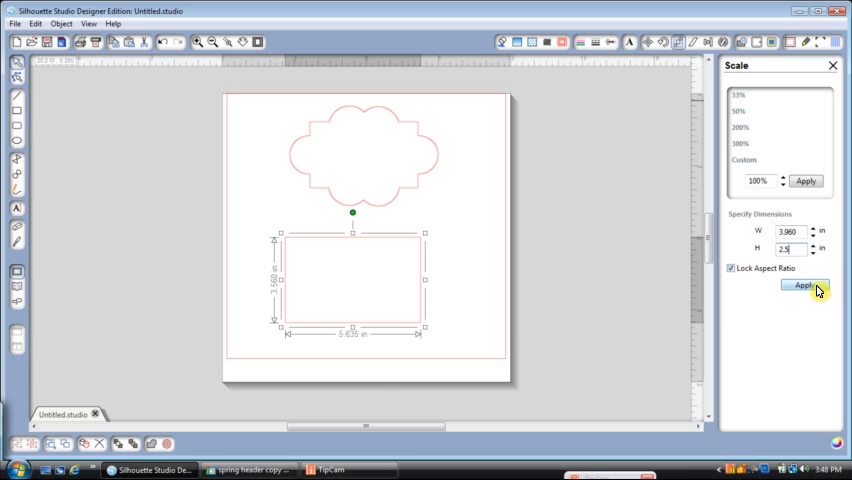
{"action": "left_click", "coordinate": [805, 285]}
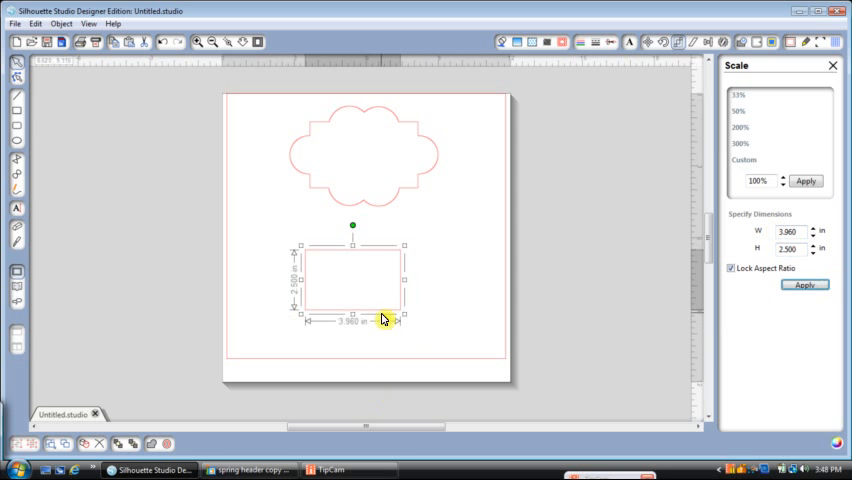
Step: Drag the resized rectangle up and centre it inside the scalloped label
{"action": "left_click_drag", "start_coordinate": [379, 318], "coordinate": [376, 207]}
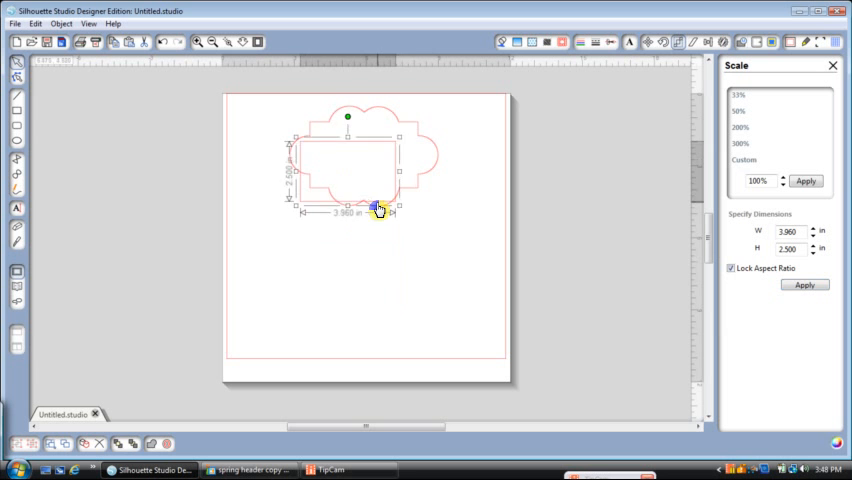
{"action": "left_click_drag", "start_coordinate": [375, 207], "coordinate": [398, 192]}
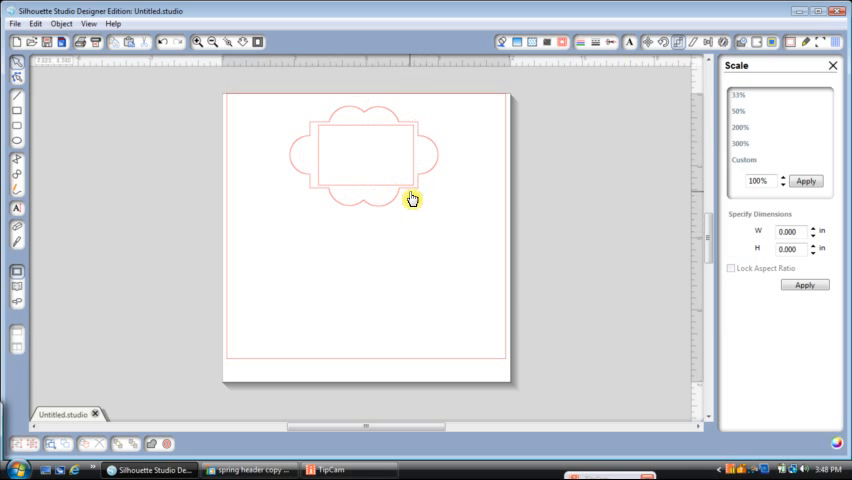
{"action": "left_click", "coordinate": [402, 192]}
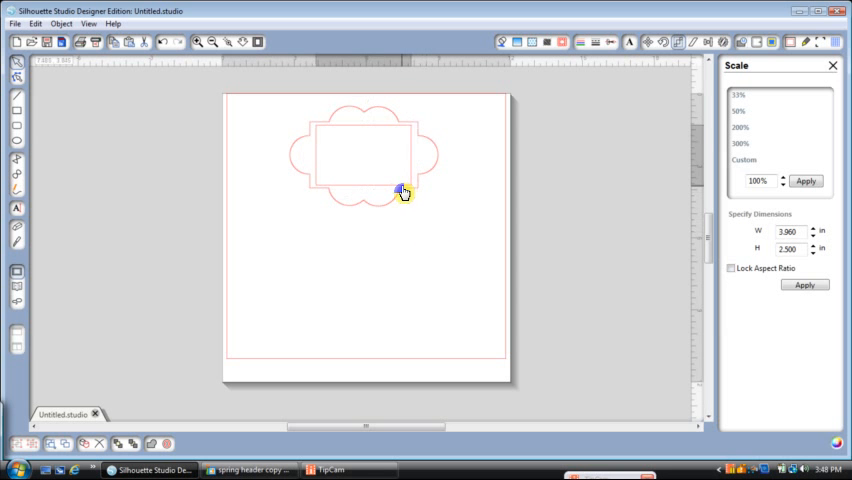
{"action": "left_click", "coordinate": [449, 306]}
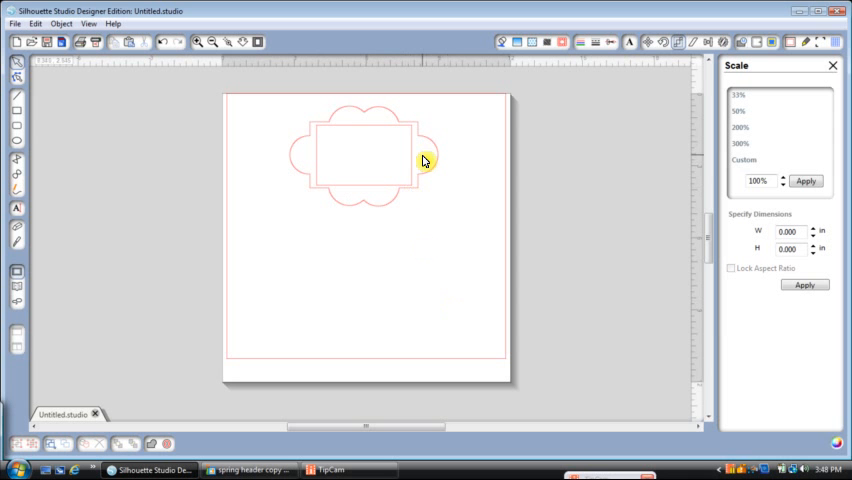
{"action": "mouse_move", "coordinate": [298, 165]}
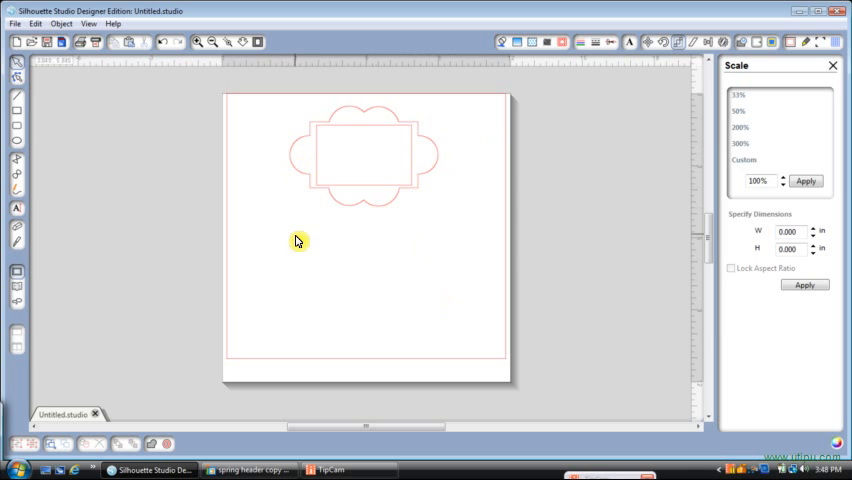
{"action": "mouse_move", "coordinate": [105, 183]}
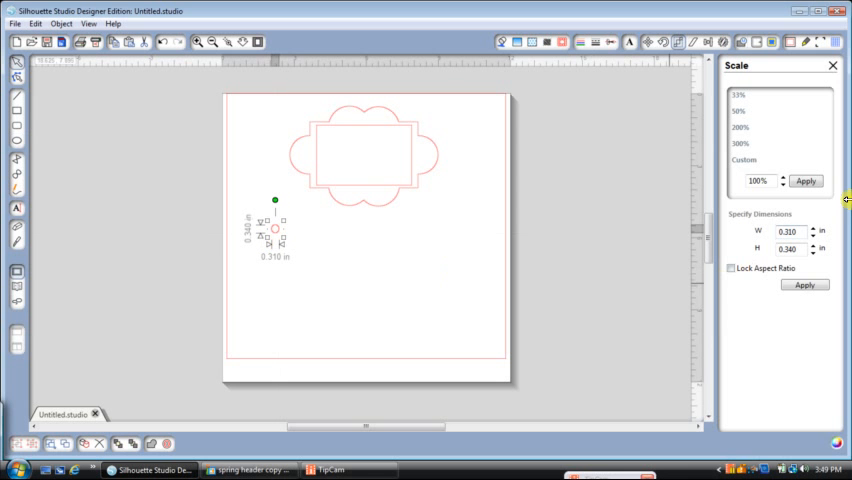
Step: Set the small circle's width and height to 0.125 inches and apply
{"action": "triple_click", "coordinate": [789, 231]}
{"action": "type", "text": ".125"}
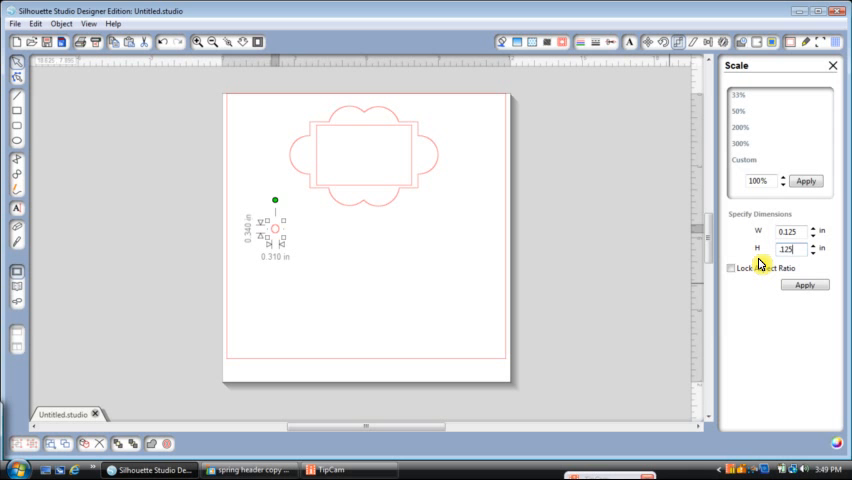
{"action": "left_click", "coordinate": [805, 285]}
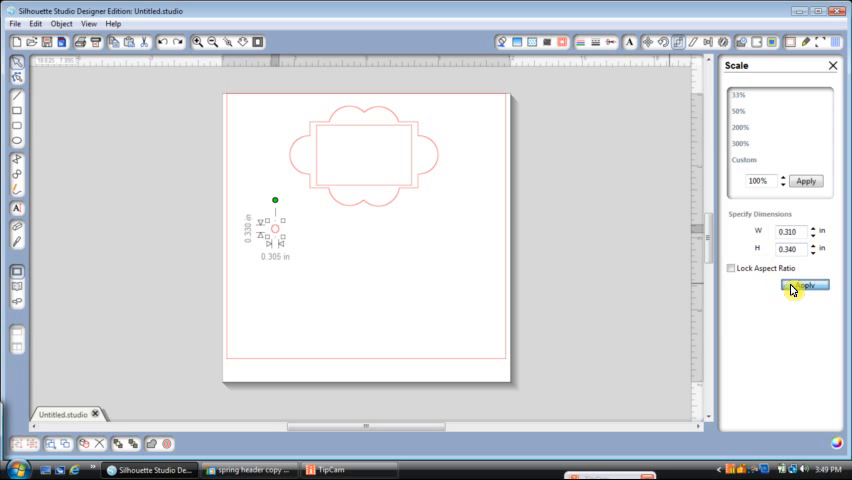
{"action": "left_click", "coordinate": [805, 285]}
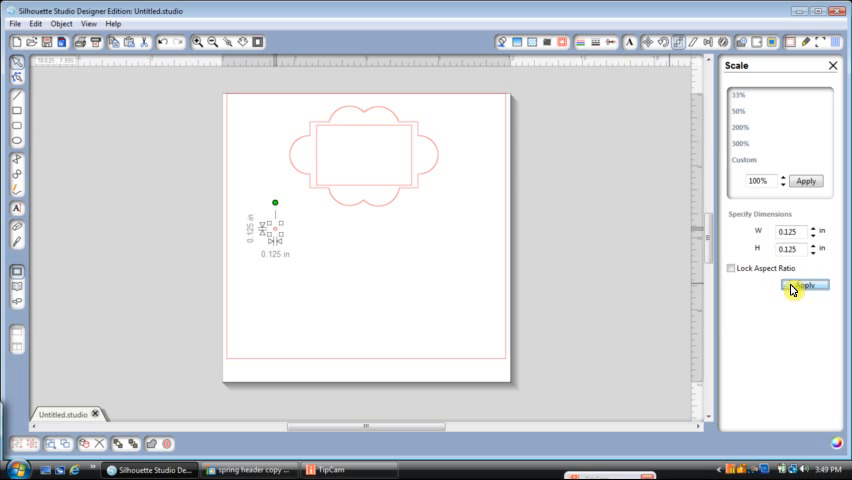
{"action": "mouse_move", "coordinate": [318, 243]}
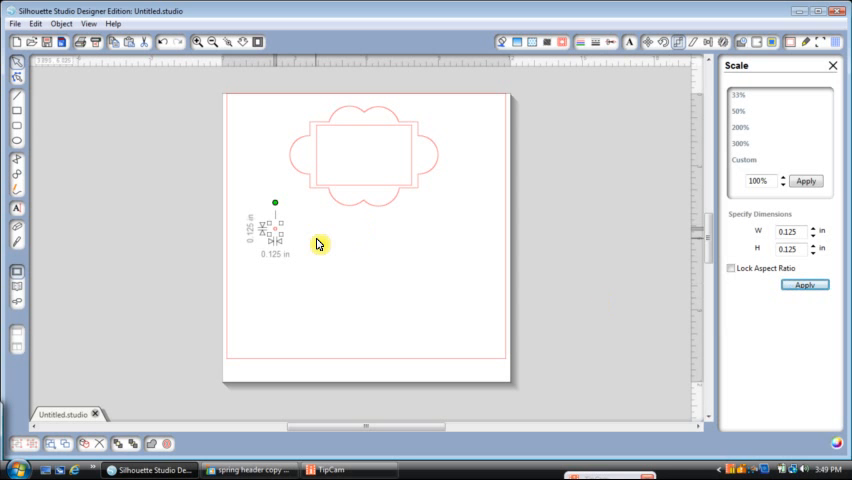
{"action": "mouse_move", "coordinate": [275, 237]}
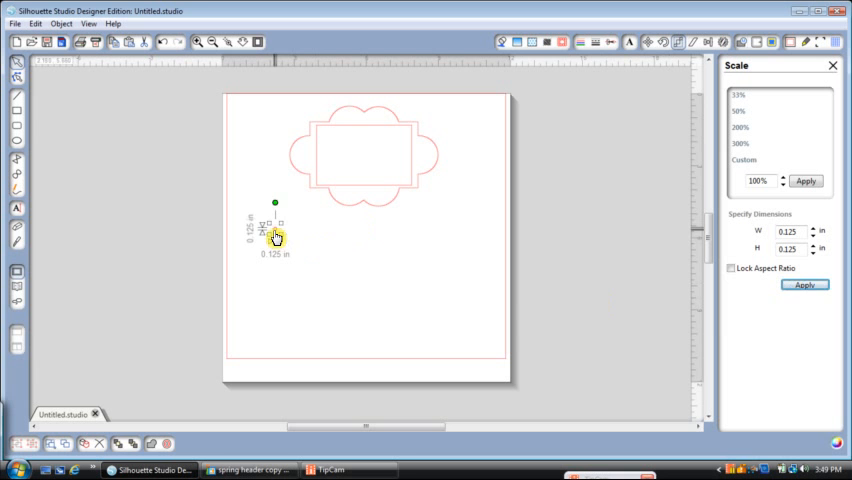
Step: Position brad-hole circles in the label's left and right scallops
{"action": "left_click_drag", "start_coordinate": [275, 233], "coordinate": [298, 160]}
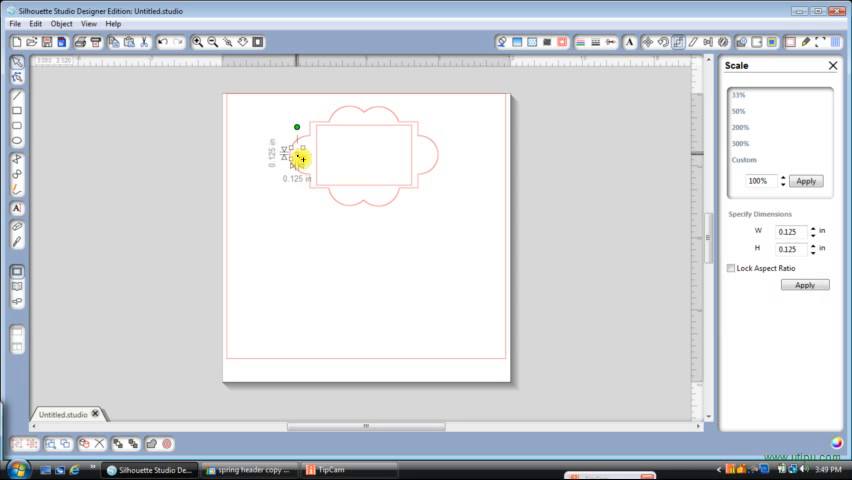
{"action": "left_click_drag", "start_coordinate": [300, 158], "coordinate": [390, 158]}
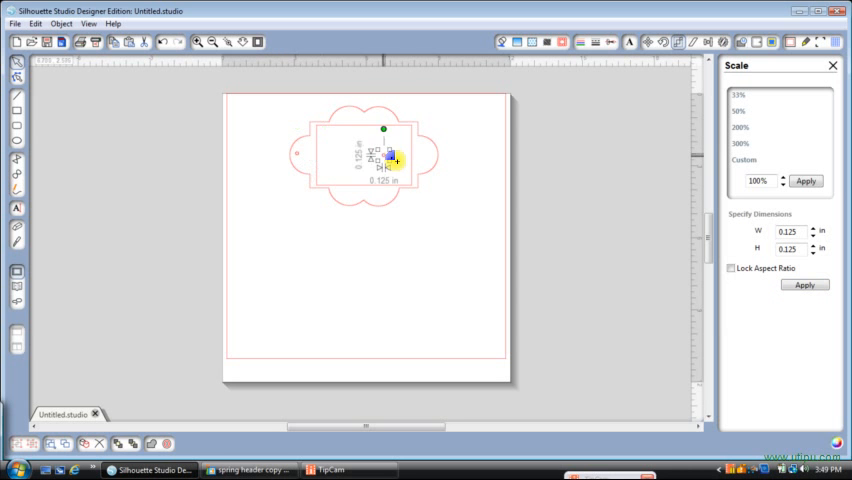
{"action": "left_click_drag", "start_coordinate": [388, 155], "coordinate": [427, 160]}
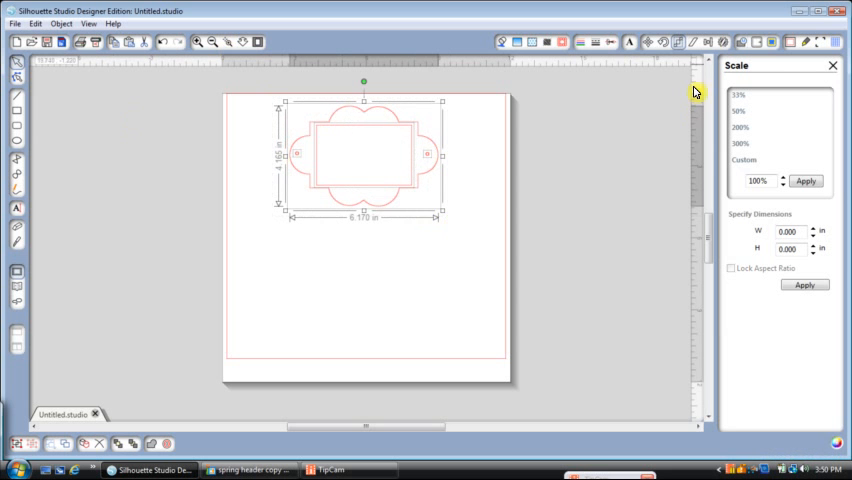
{"action": "mouse_move", "coordinate": [708, 43]}
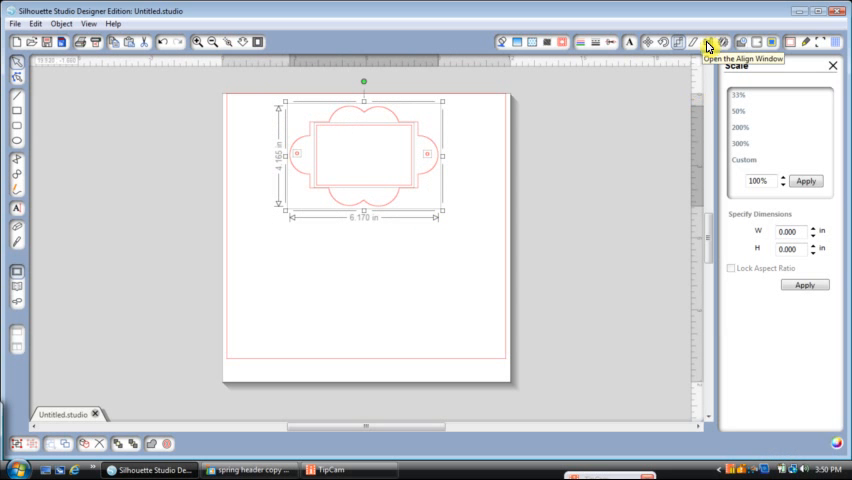
Step: Open the Align window, deselect, and zoom in on the finished label
{"action": "left_click", "coordinate": [708, 42]}
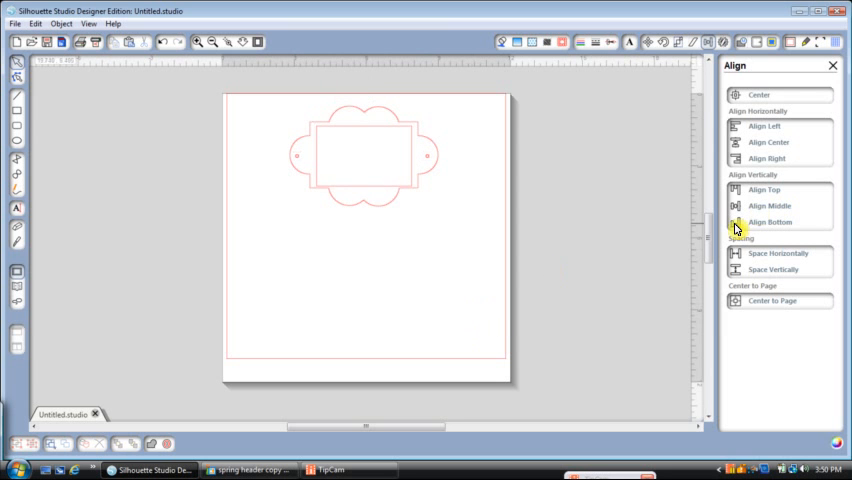
{"action": "left_click", "coordinate": [765, 189]}
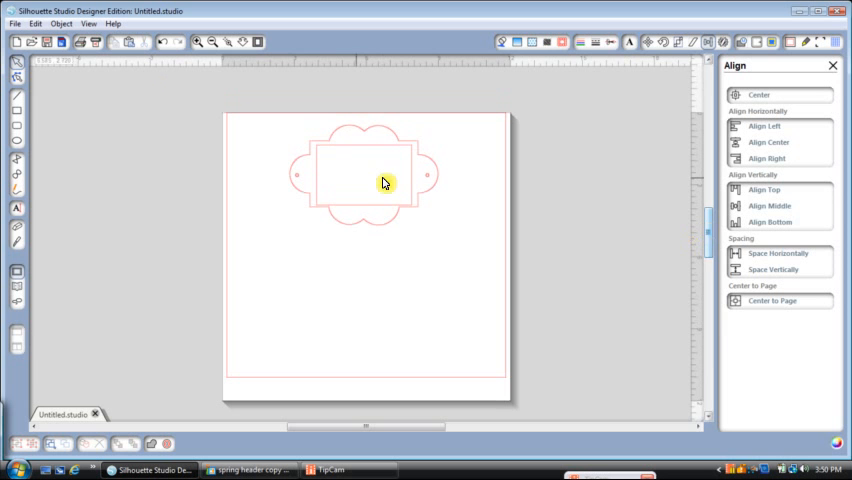
{"action": "left_click", "coordinate": [197, 42]}
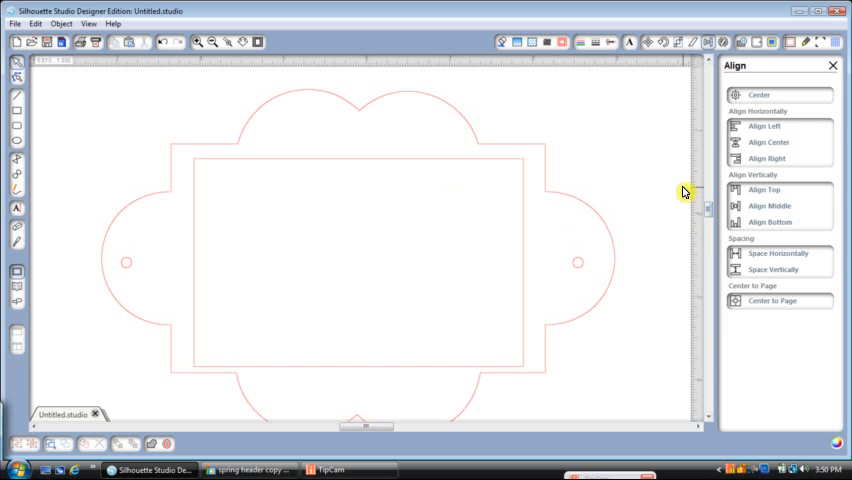
{"action": "mouse_move", "coordinate": [710, 213]}
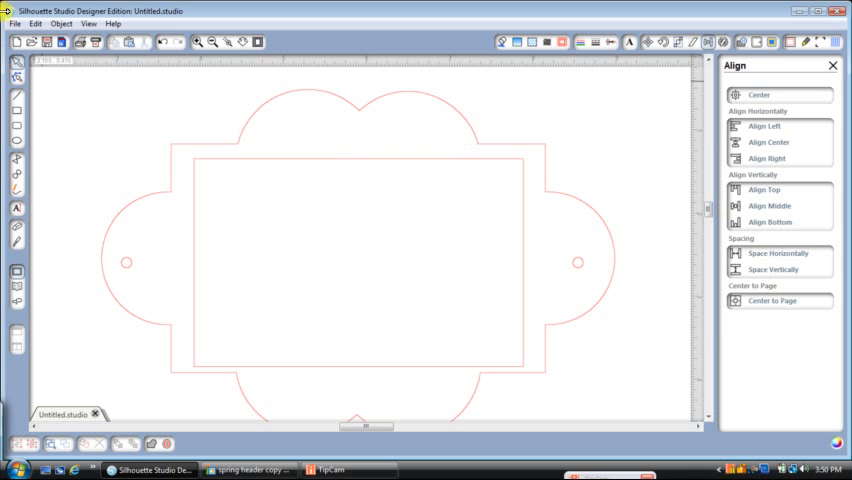
{"action": "left_click", "coordinate": [14, 23]}
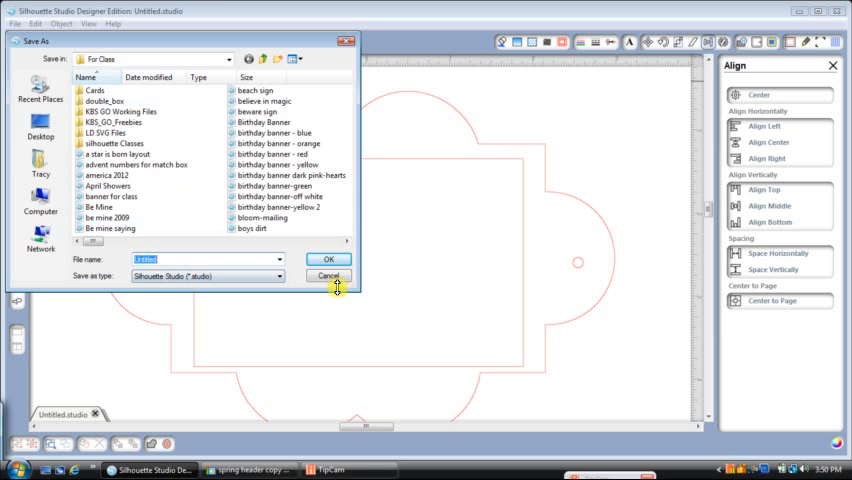
{"action": "left_click", "coordinate": [328, 275]}
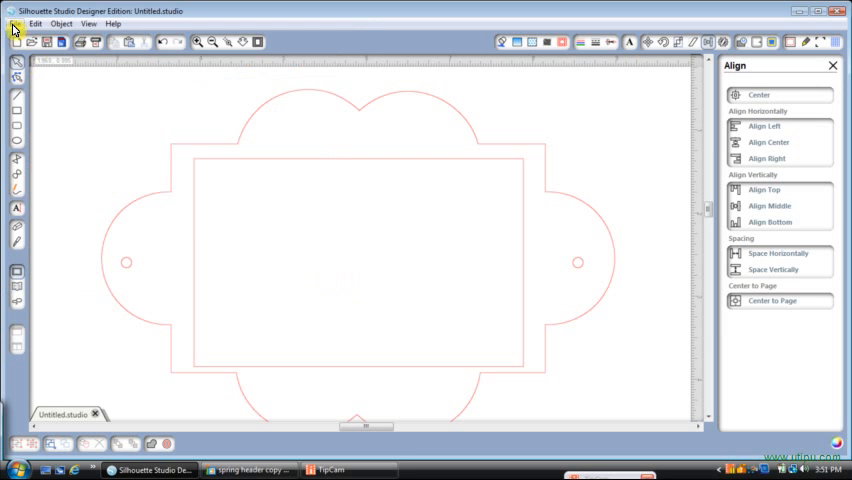
{"action": "left_click", "coordinate": [14, 23]}
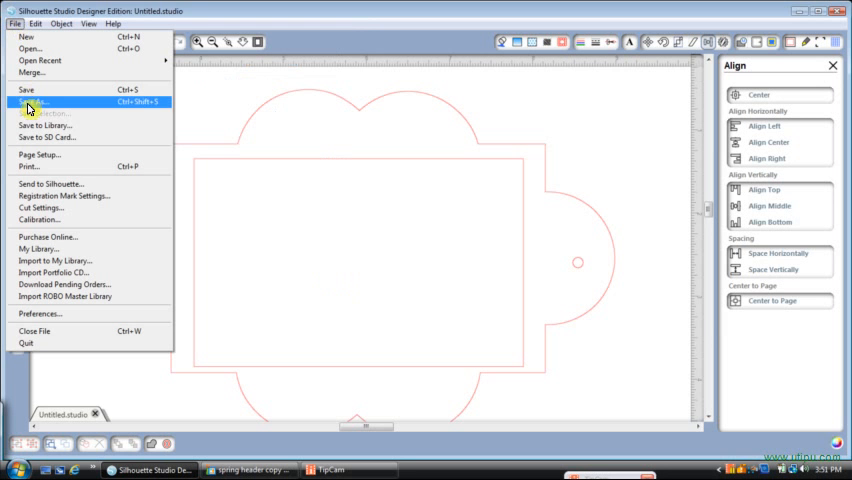
{"action": "left_click", "coordinate": [44, 124]}
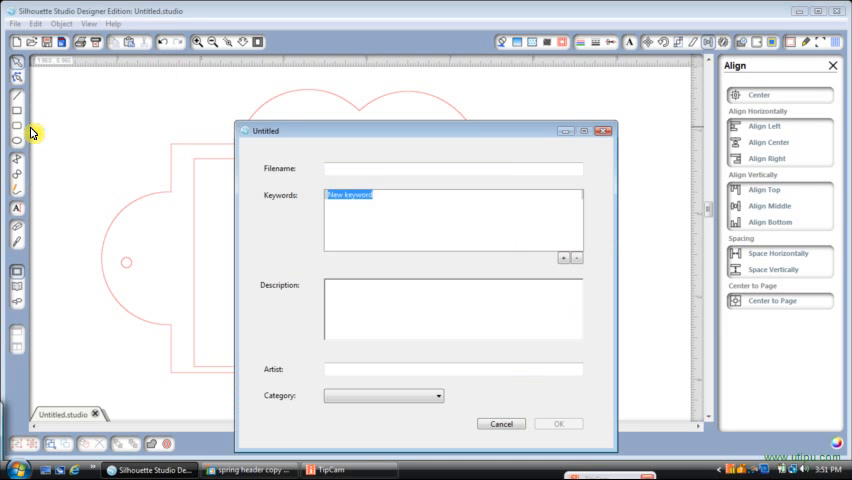
{"action": "mouse_move", "coordinate": [374, 162]}
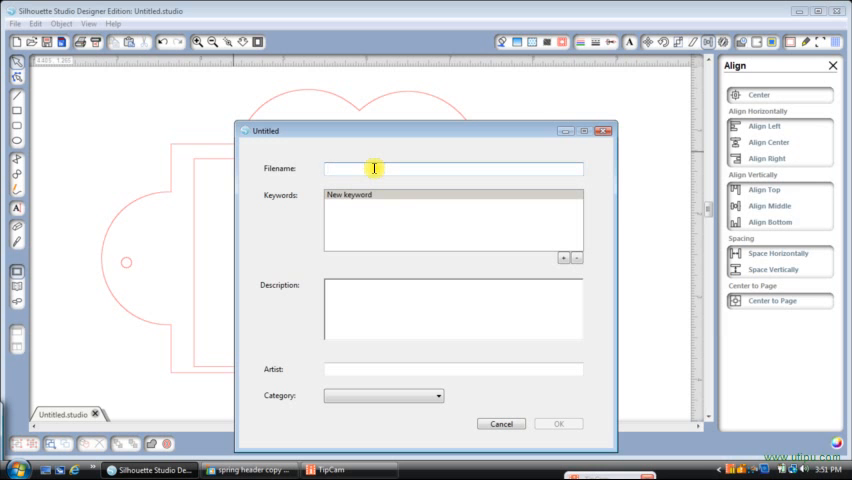
{"action": "mouse_move", "coordinate": [402, 206]}
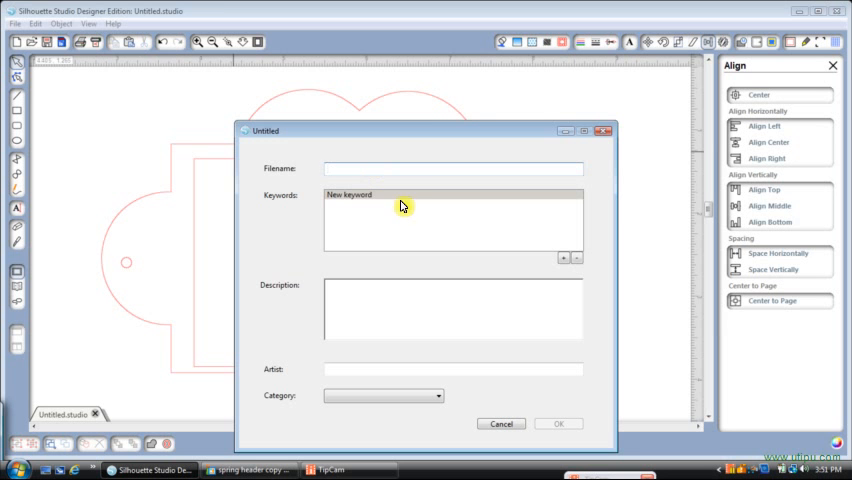
{"action": "double_click", "coordinate": [351, 195]}
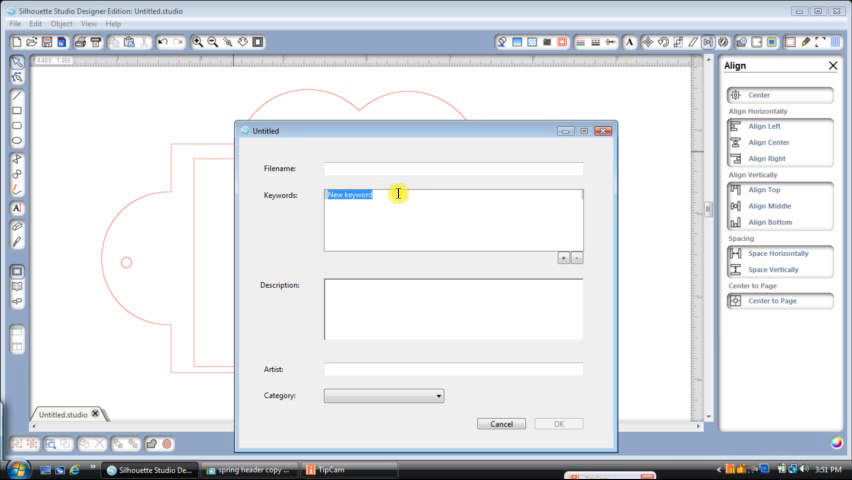
{"action": "left_click", "coordinate": [452, 368]}
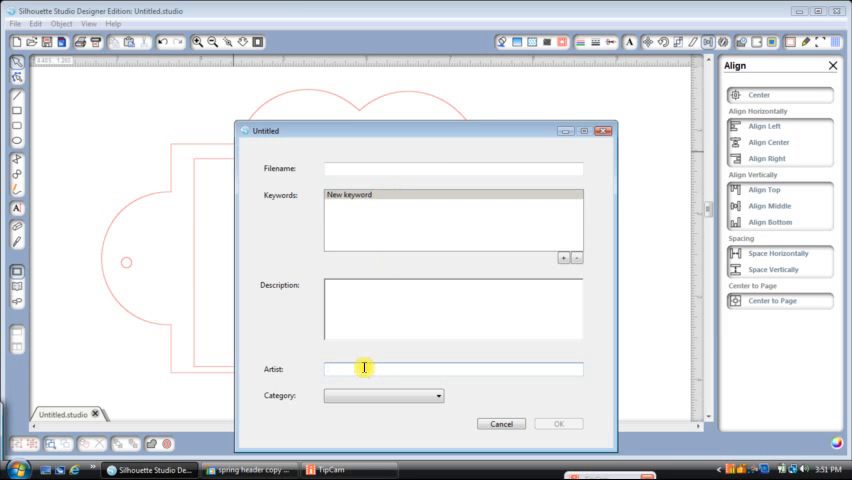
{"action": "mouse_move", "coordinate": [565, 430]}
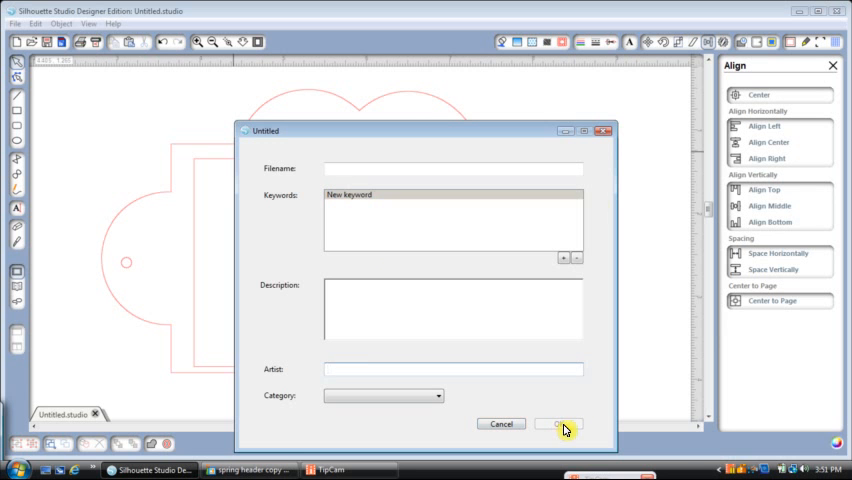
{"action": "left_click", "coordinate": [559, 423]}
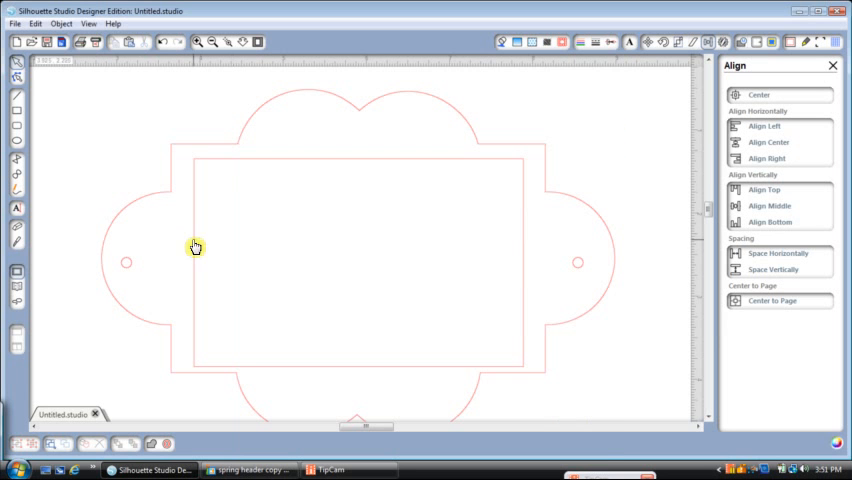
{"action": "mouse_move", "coordinate": [15, 293]}
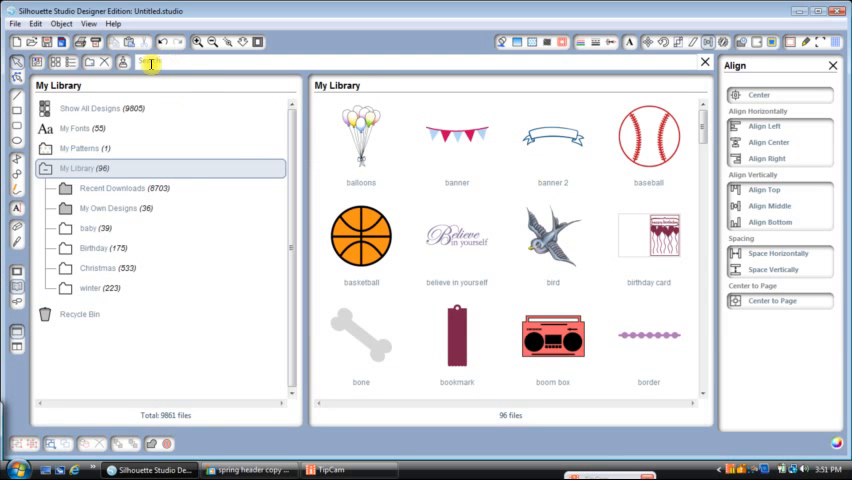
{"action": "left_click", "coordinate": [155, 61]}
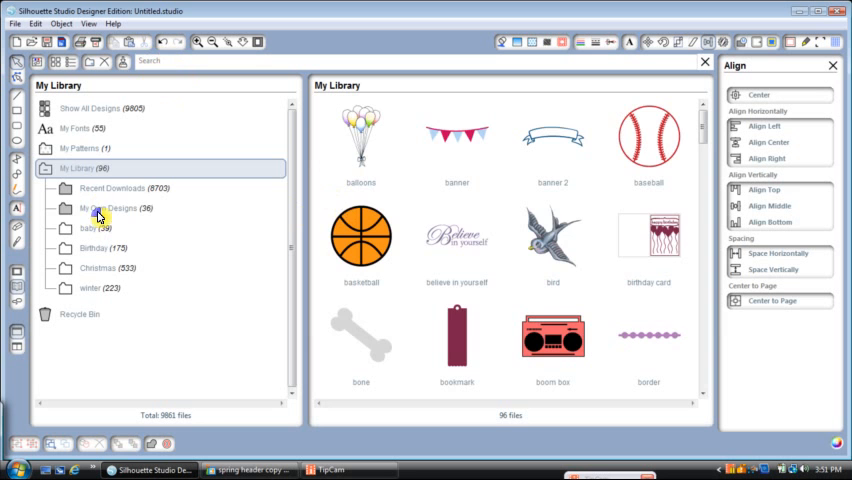
{"action": "left_click", "coordinate": [105, 208]}
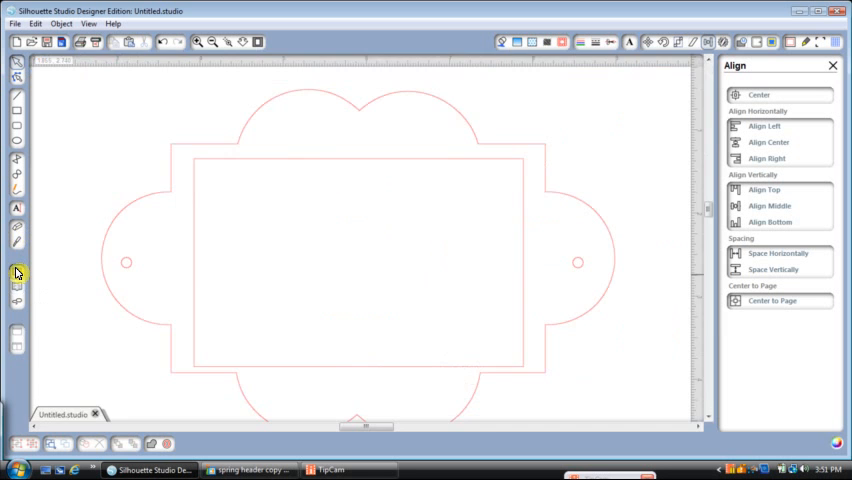
{"action": "mouse_move", "coordinate": [16, 273]}
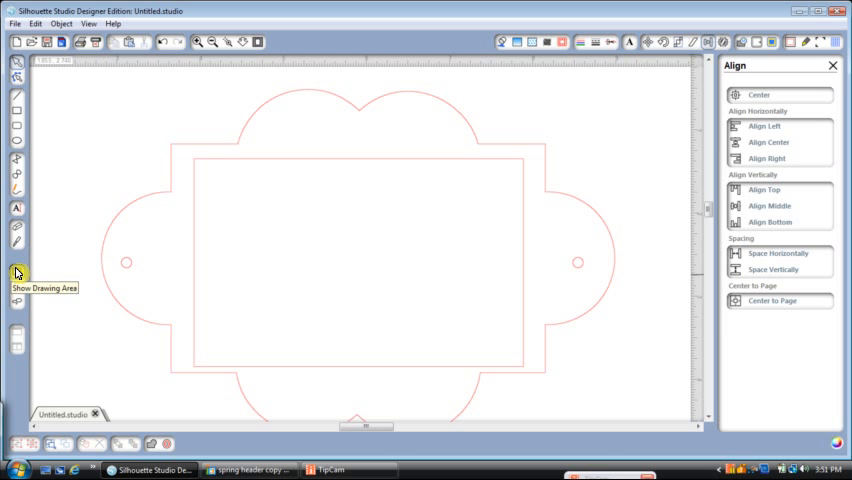
{"action": "mouse_move", "coordinate": [193, 333]}
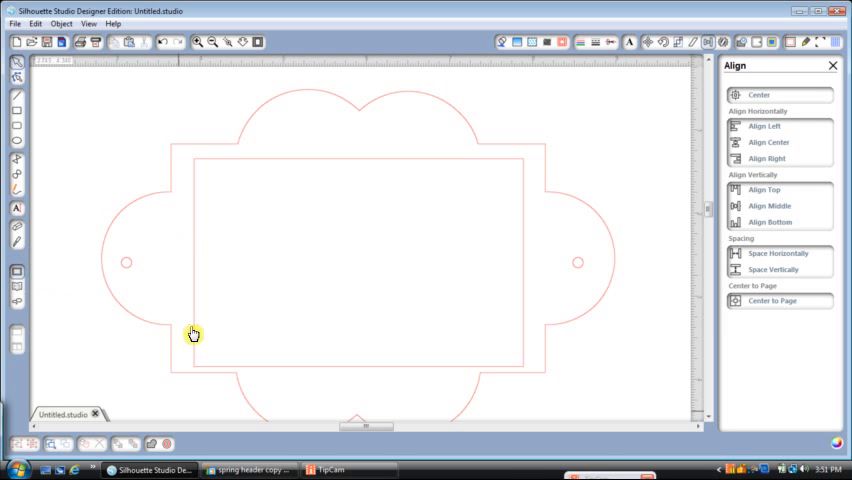